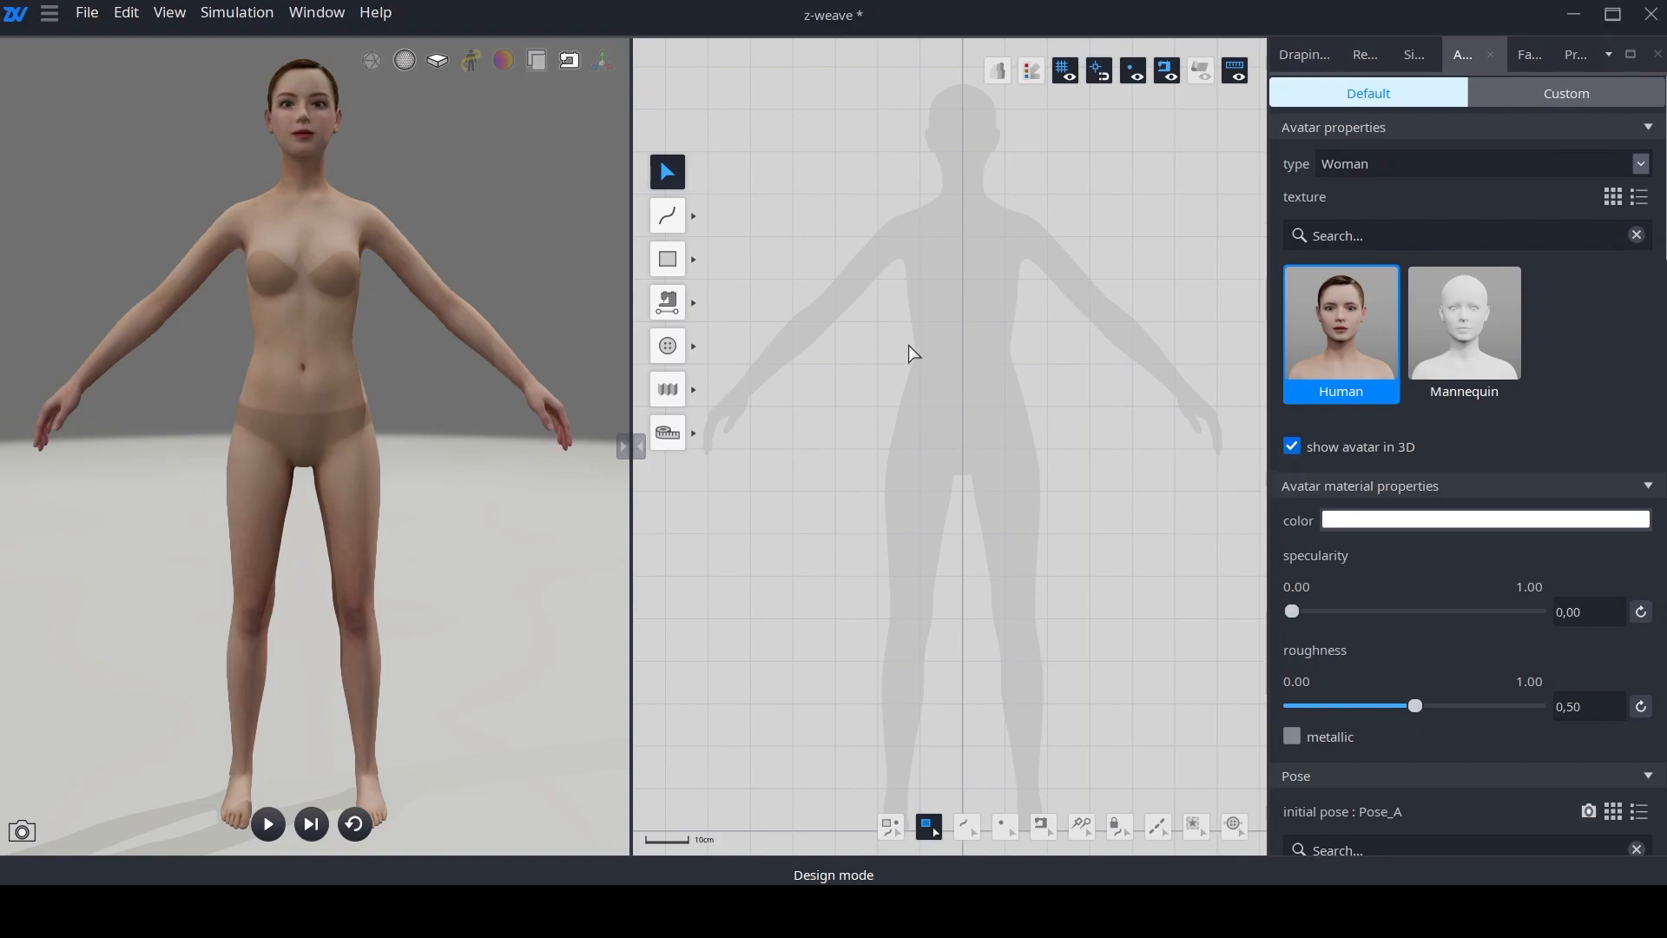
# Step: Create a new body preset 'Basic Copy 2' from the current Basic body
pyautogui.click(309, 361)
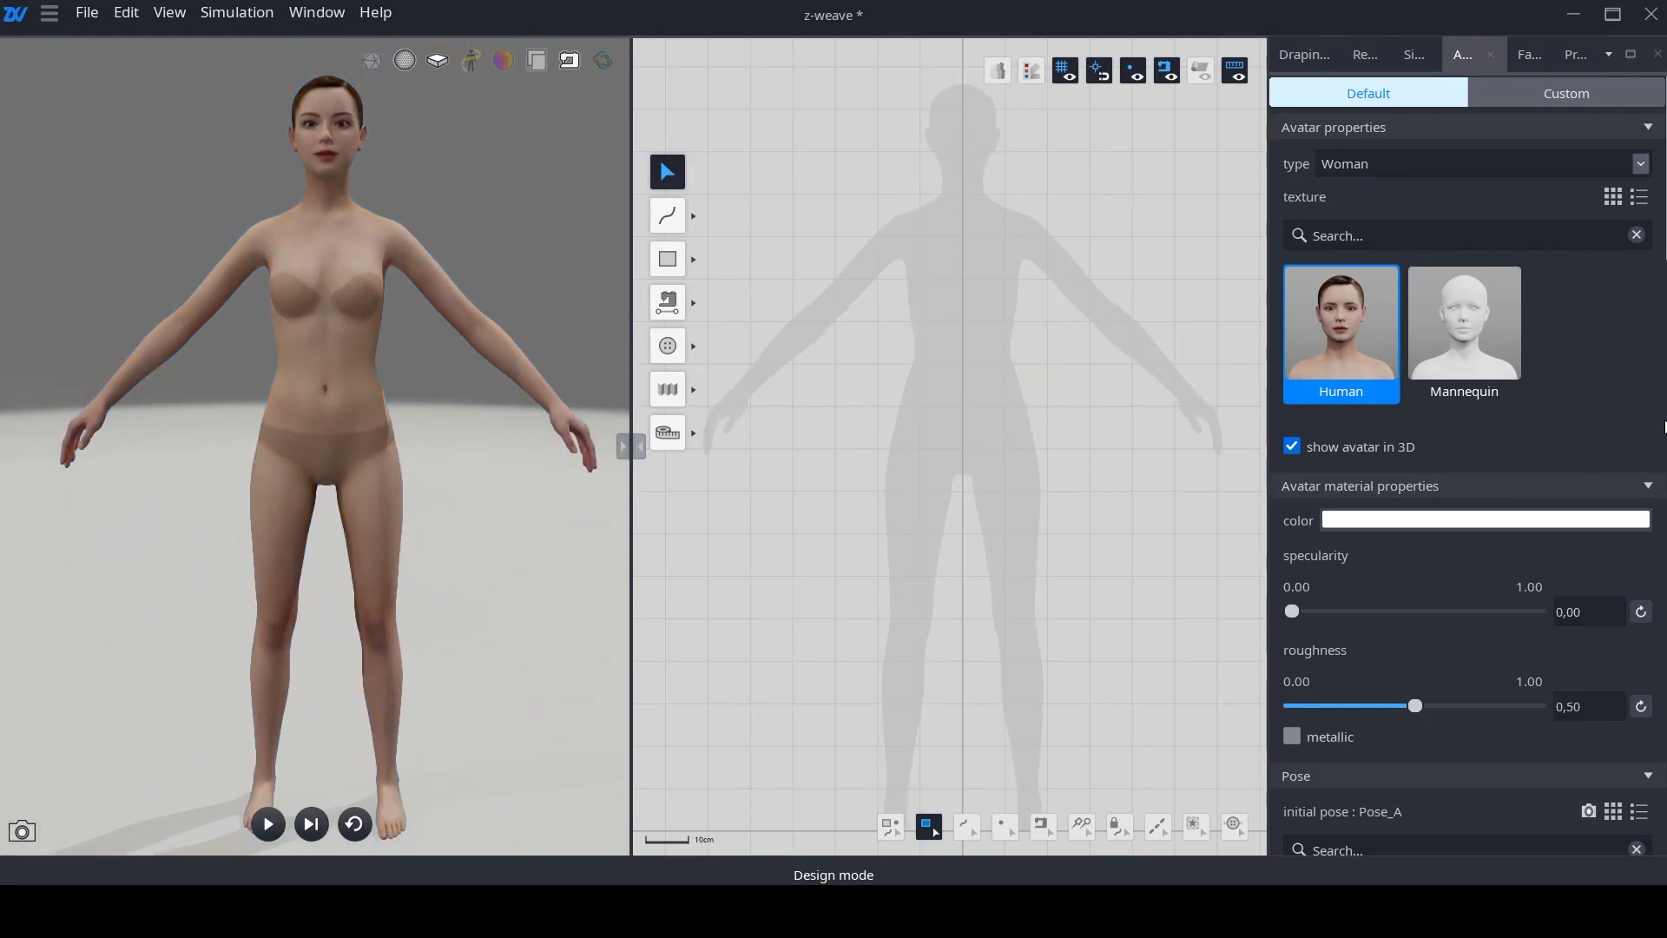
pyautogui.scroll(-3)
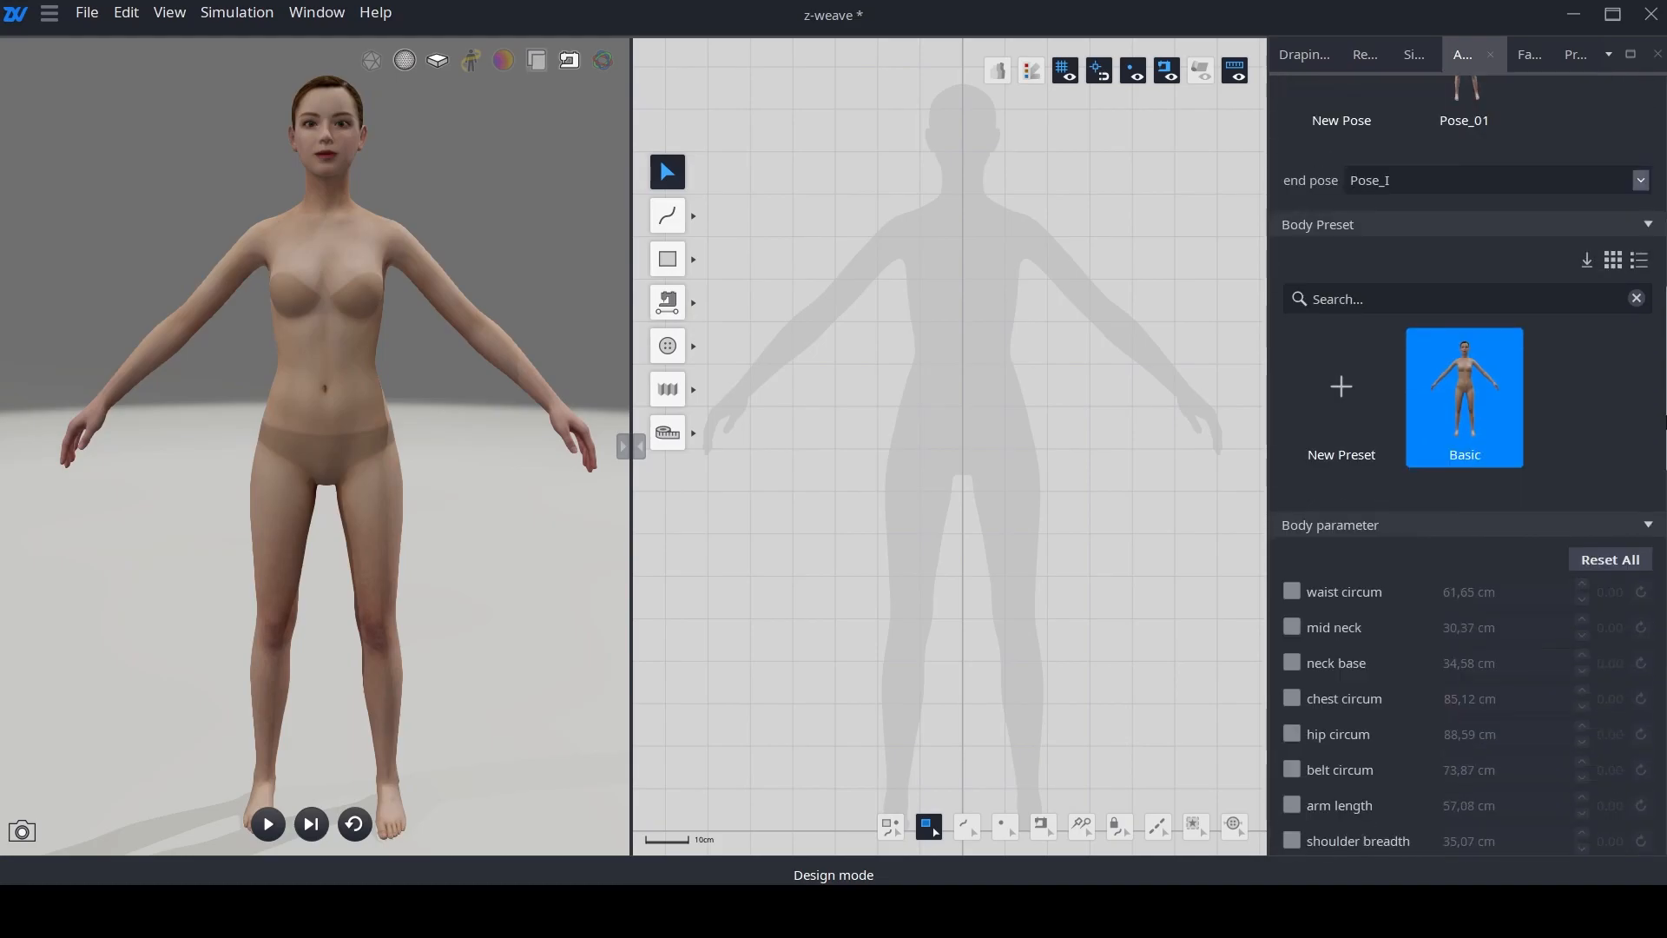
pyautogui.scroll(-3)
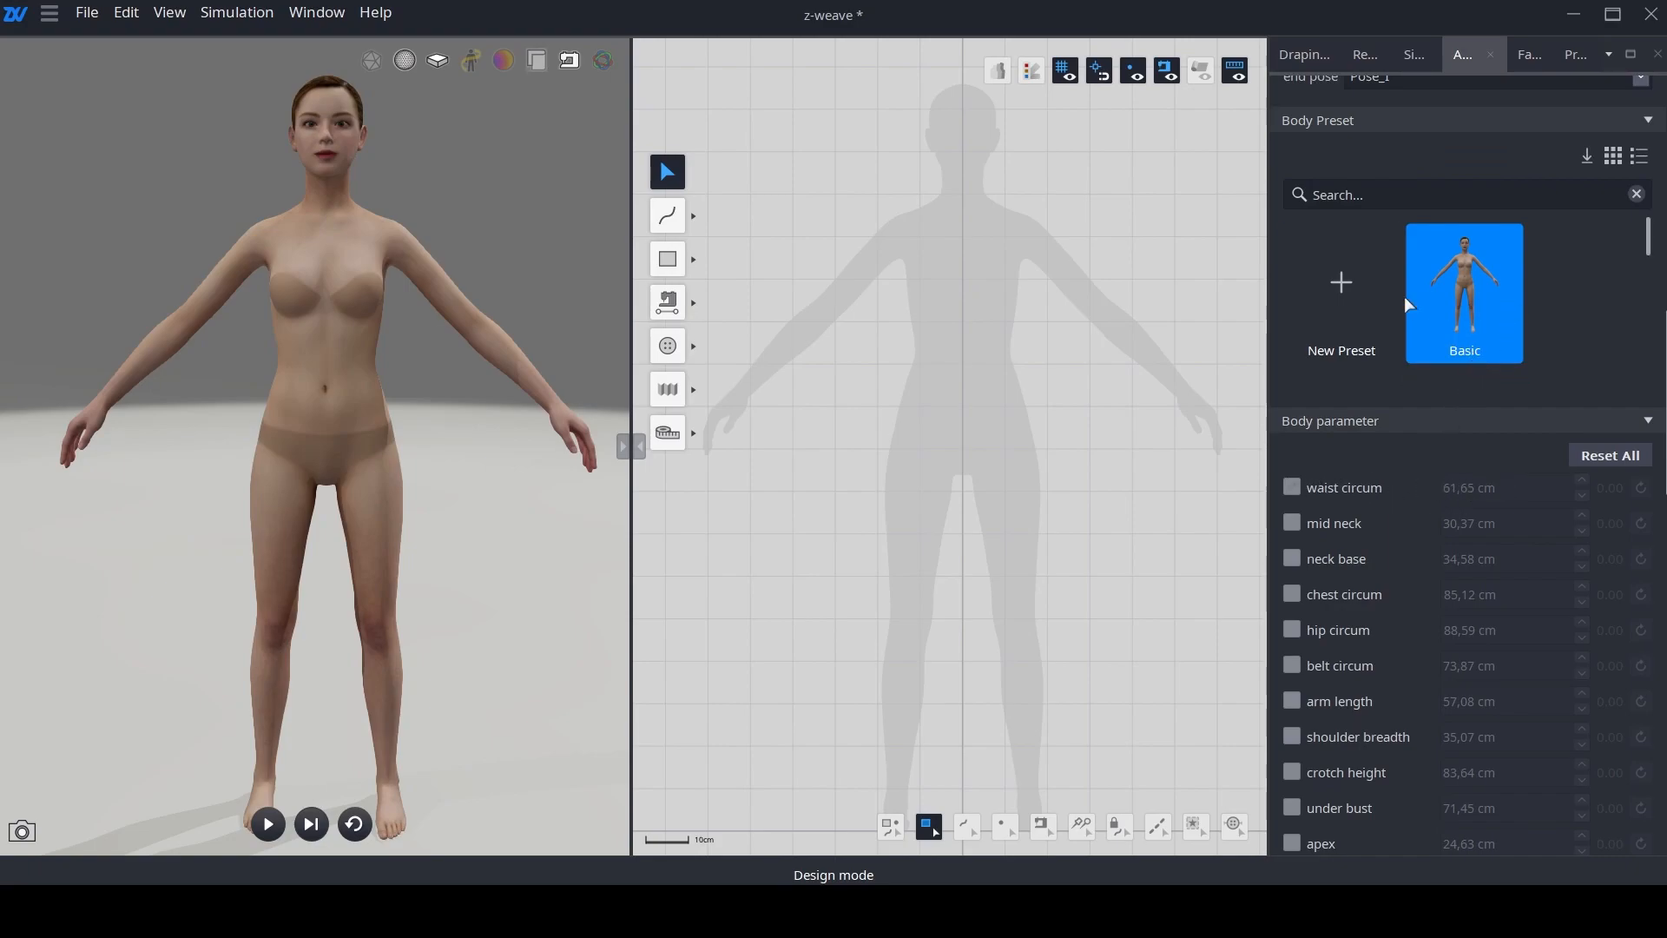
pyautogui.click(1446, 194)
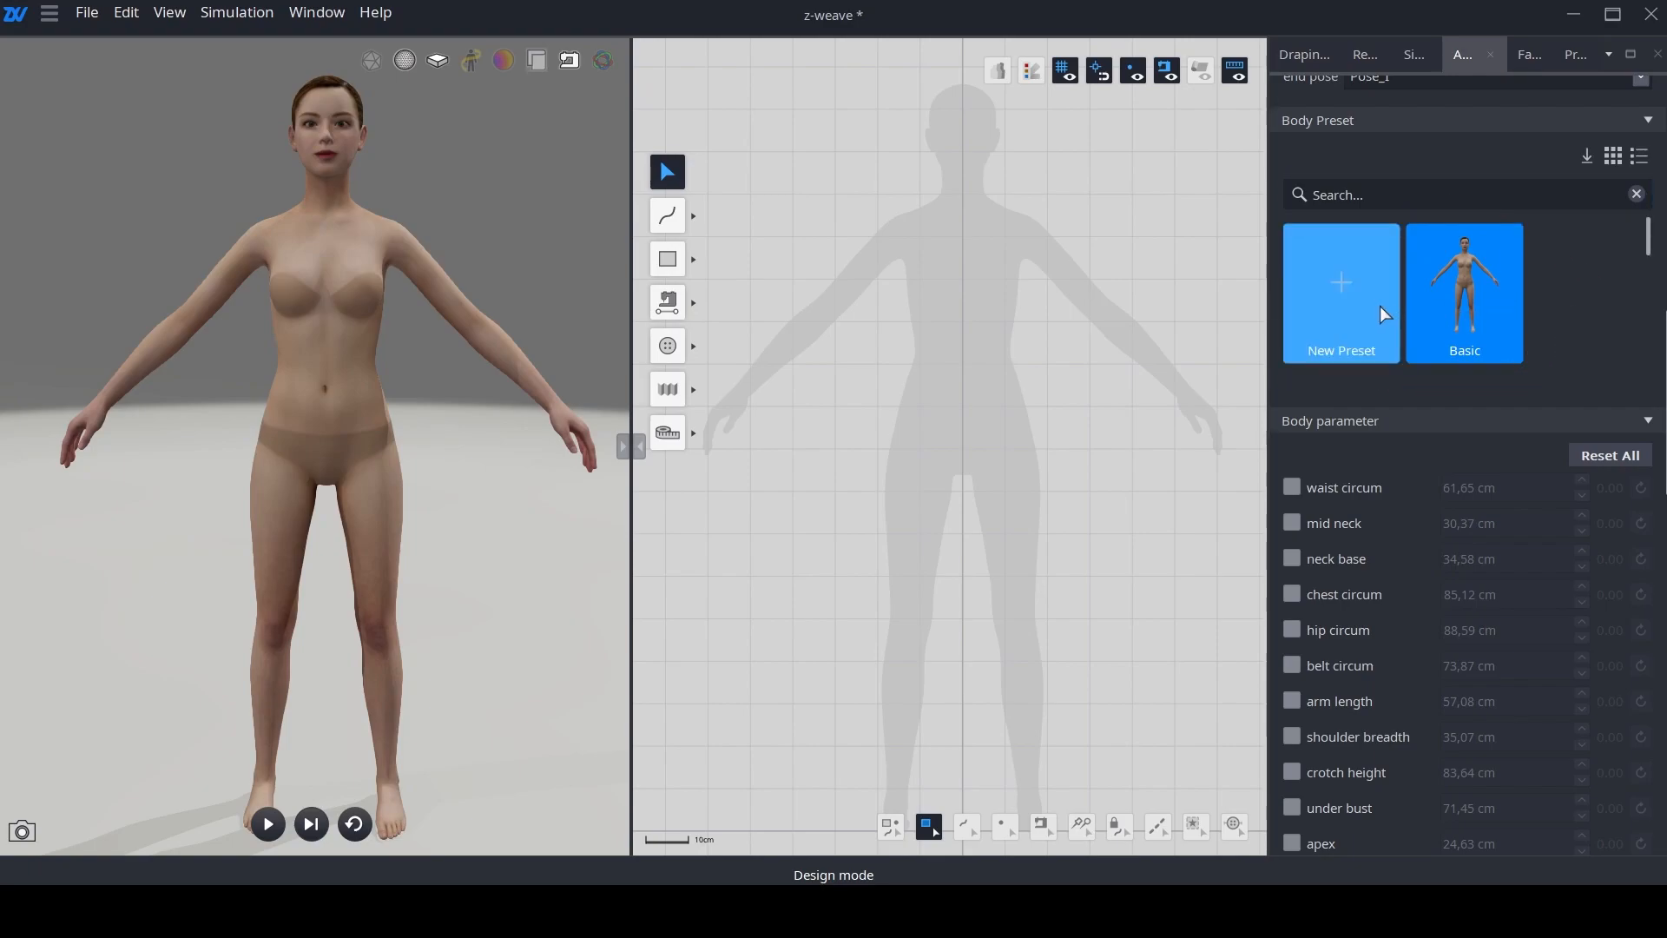
pyautogui.moveTo(1415, 308)
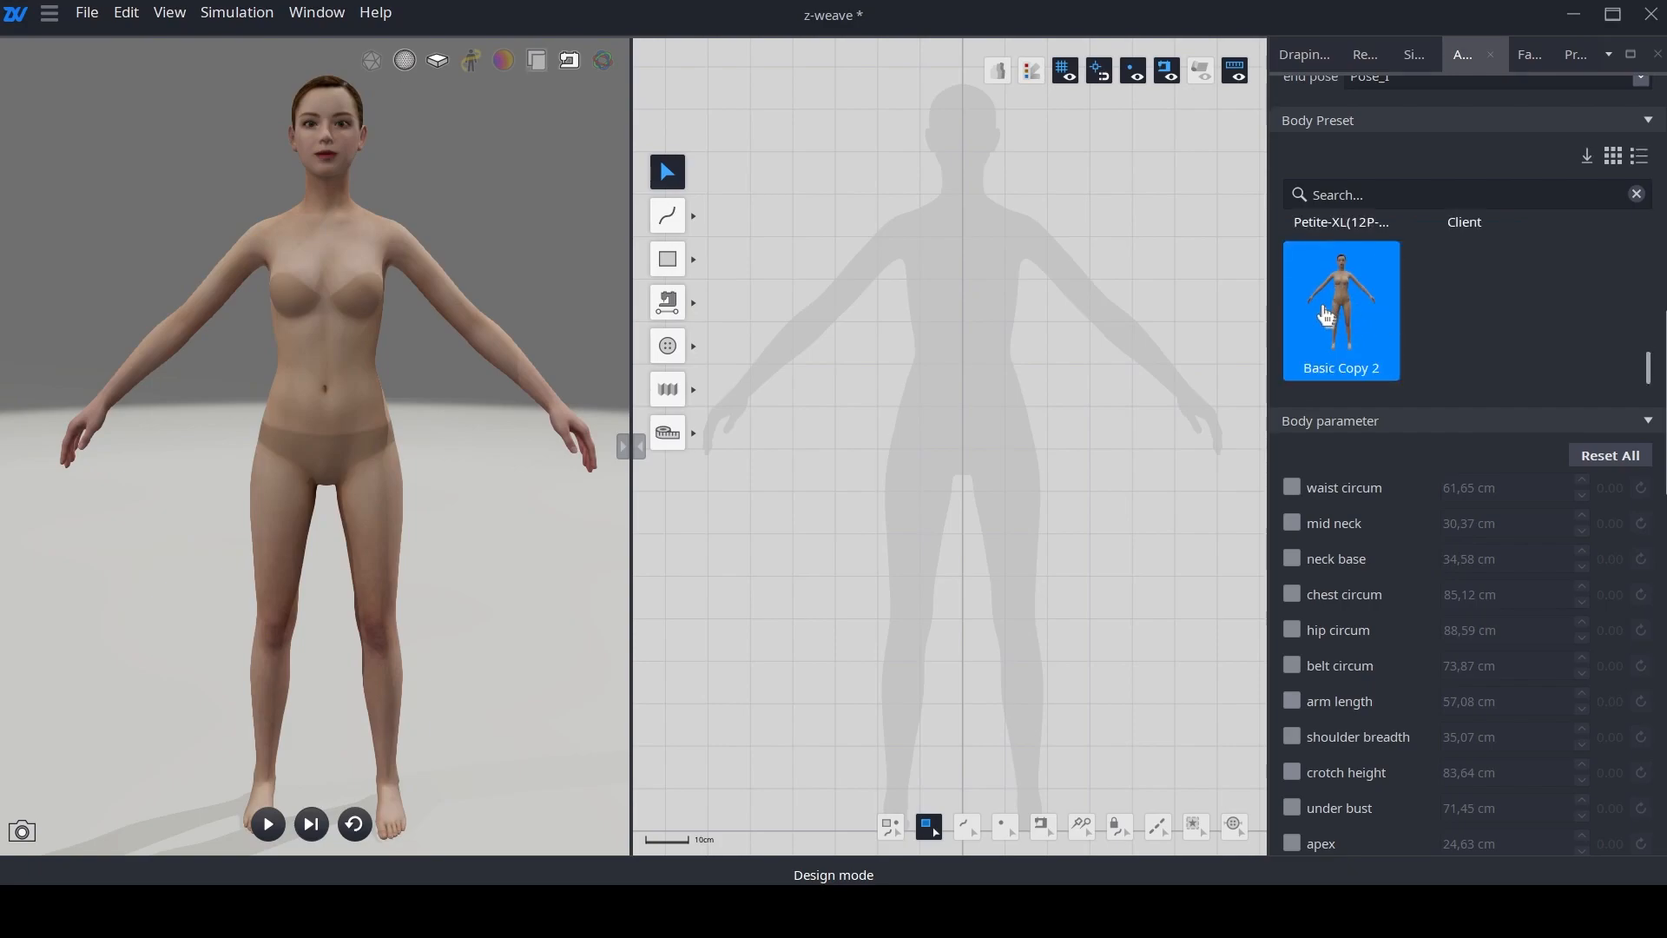
# Step: Set the copy's waist and chest circumferences to 90 cm
pyautogui.click(1292, 487)
pyautogui.write('90')
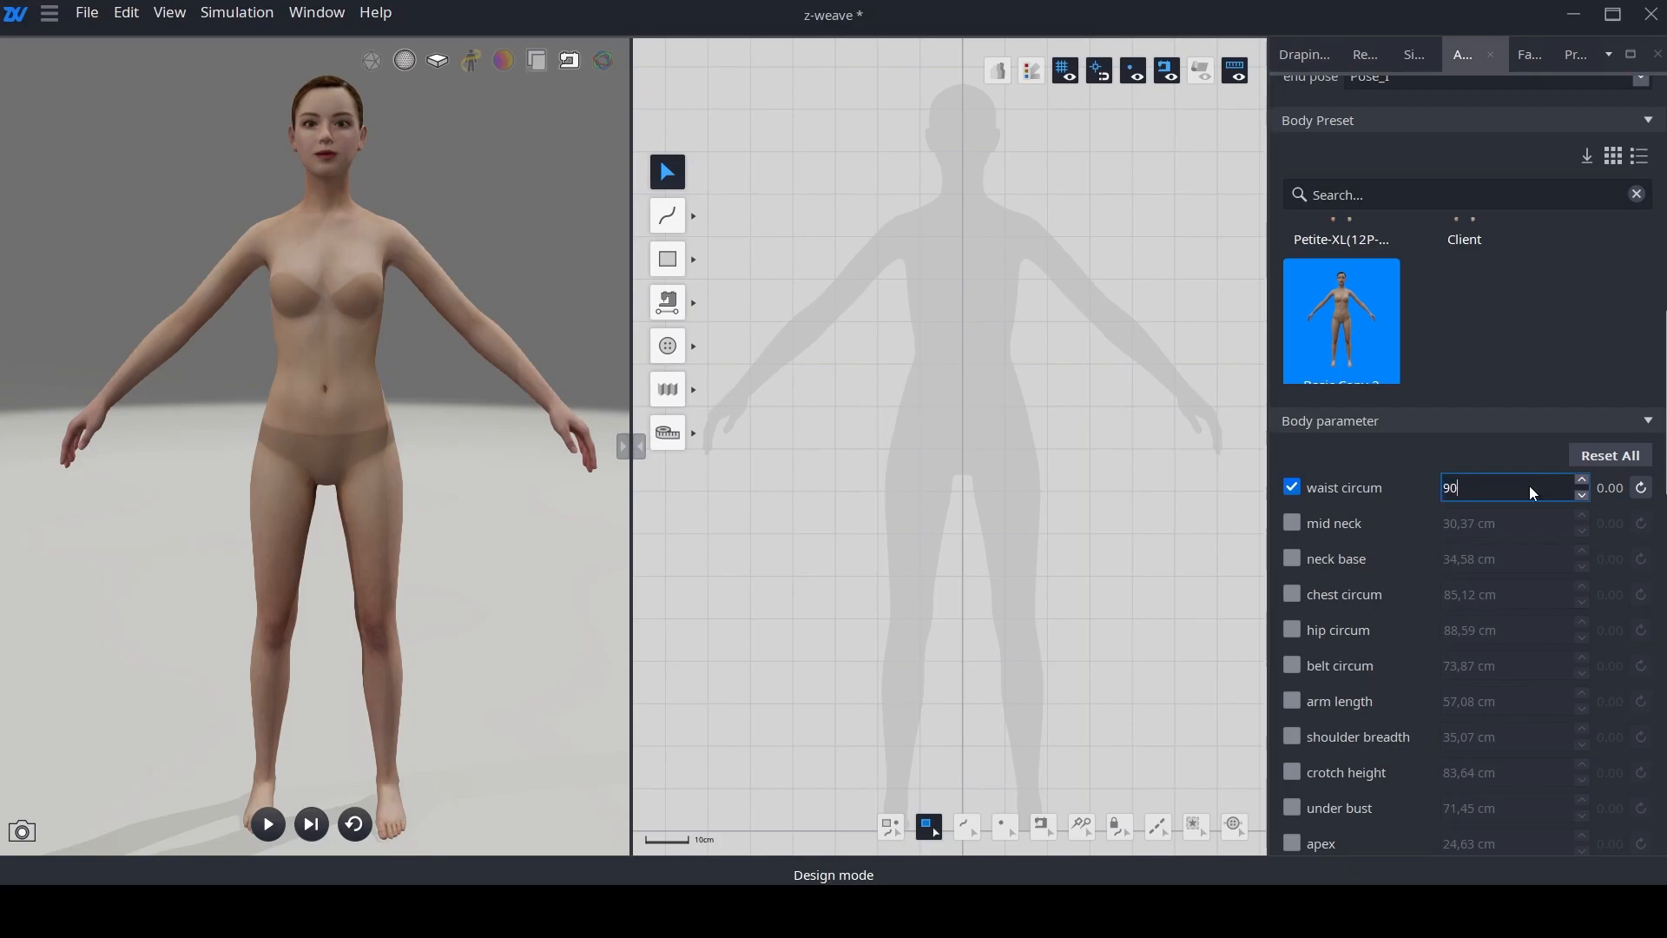
pyautogui.click(1292, 594)
pyautogui.write('90')
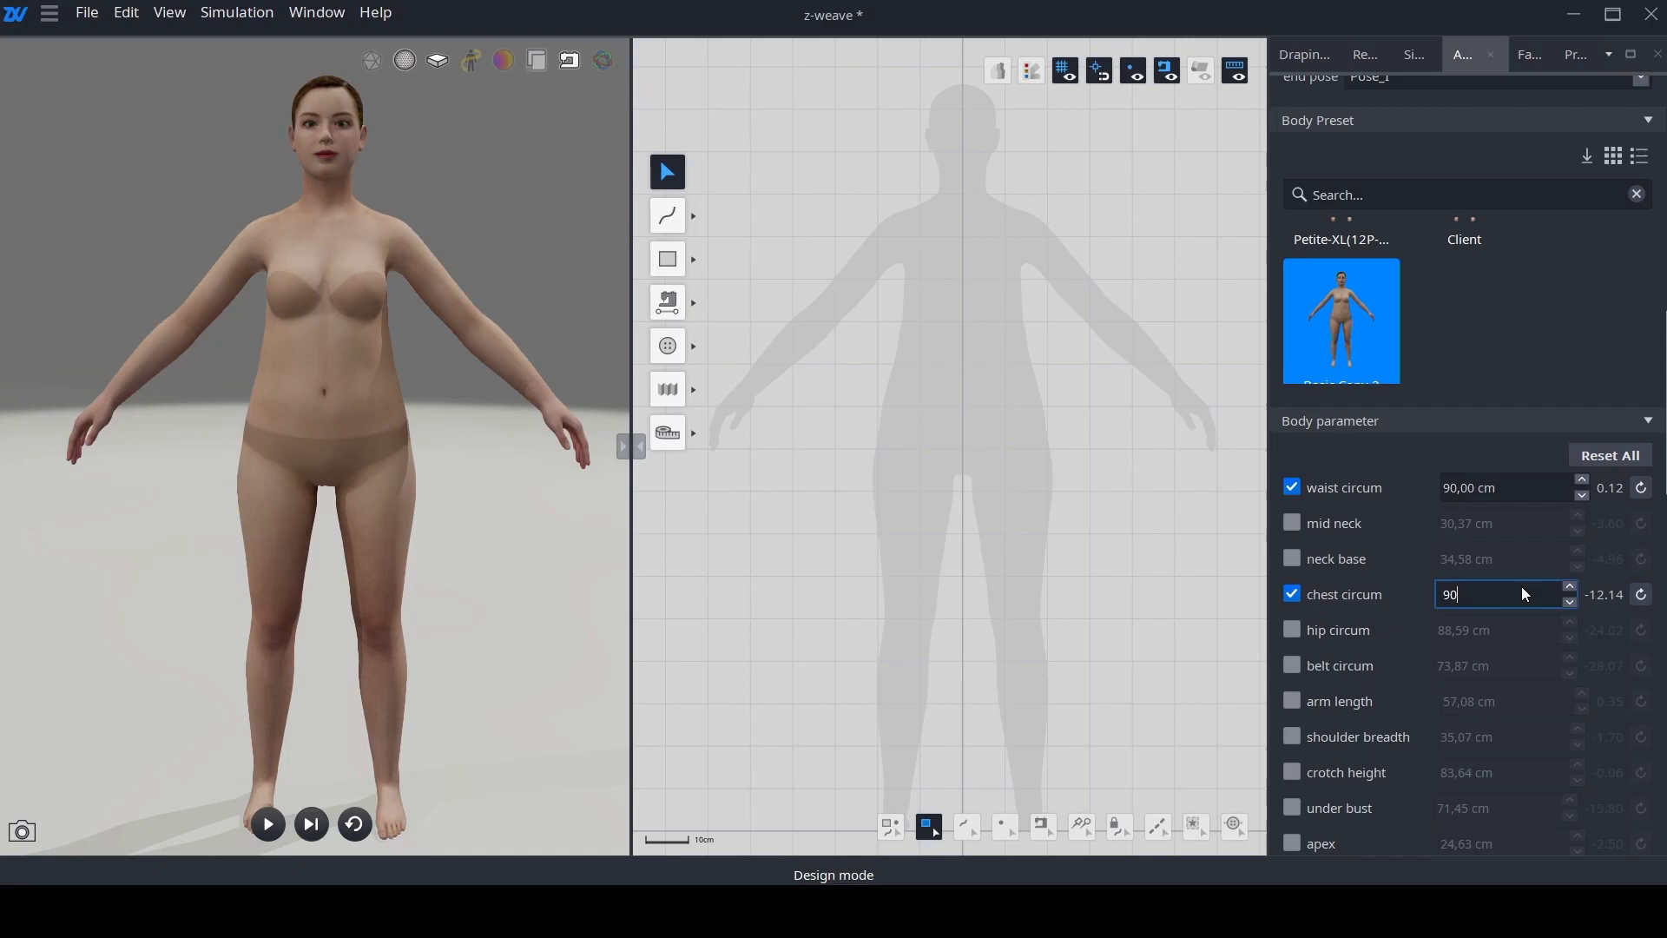
pyautogui.press('Return')
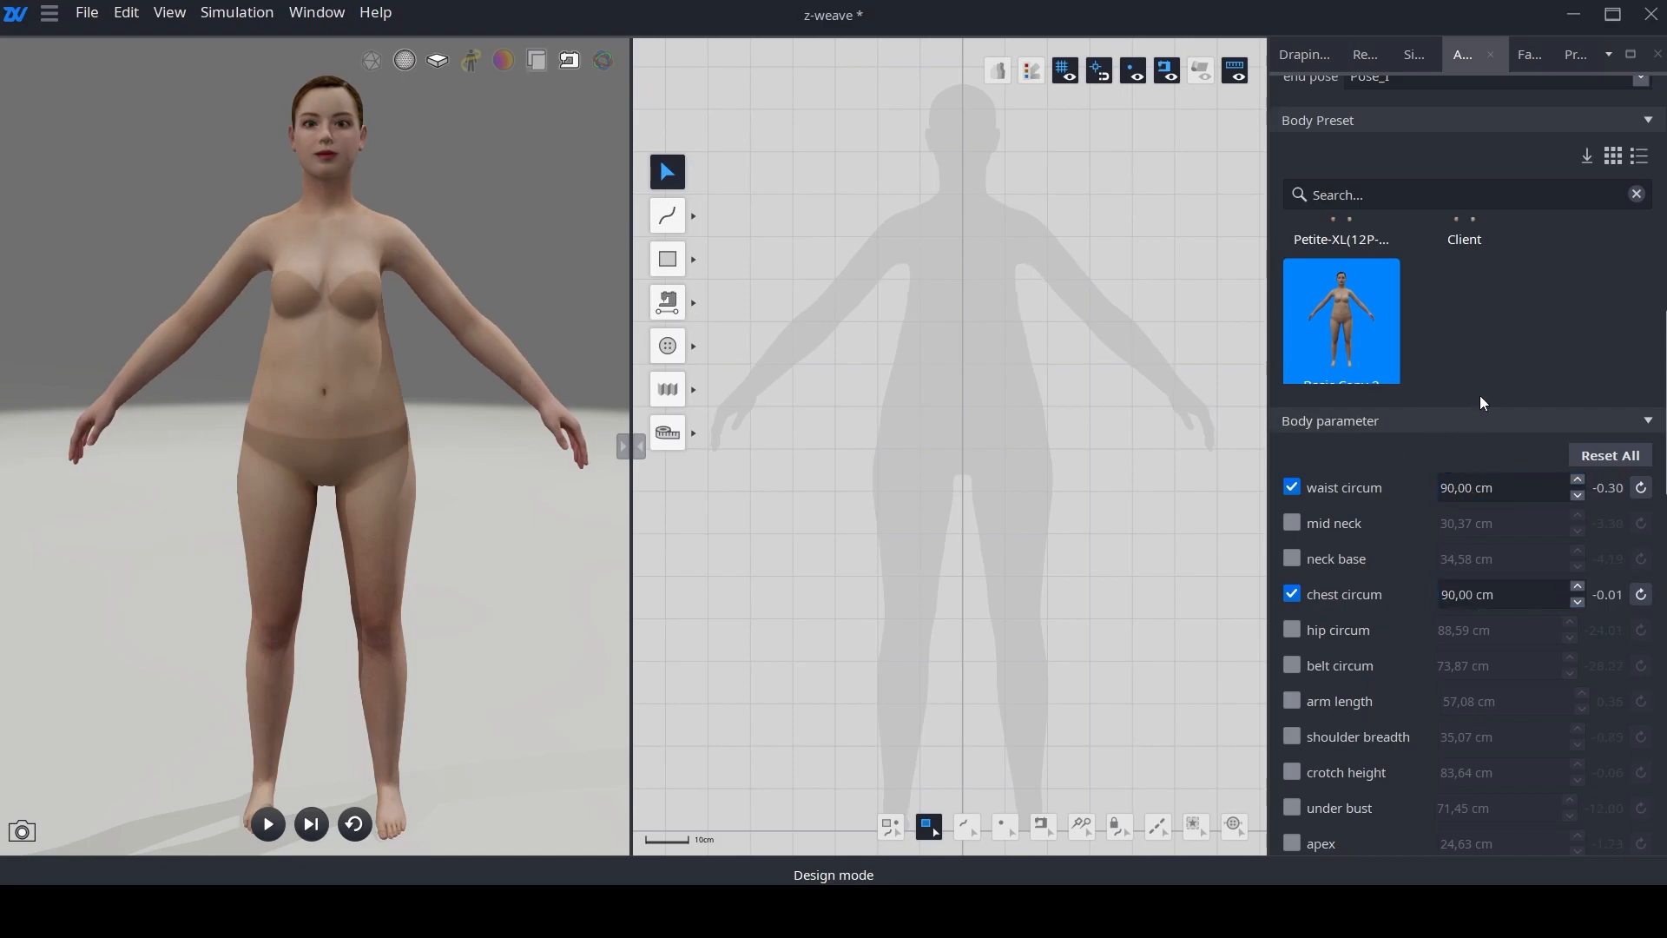
pyautogui.moveTo(1441, 356)
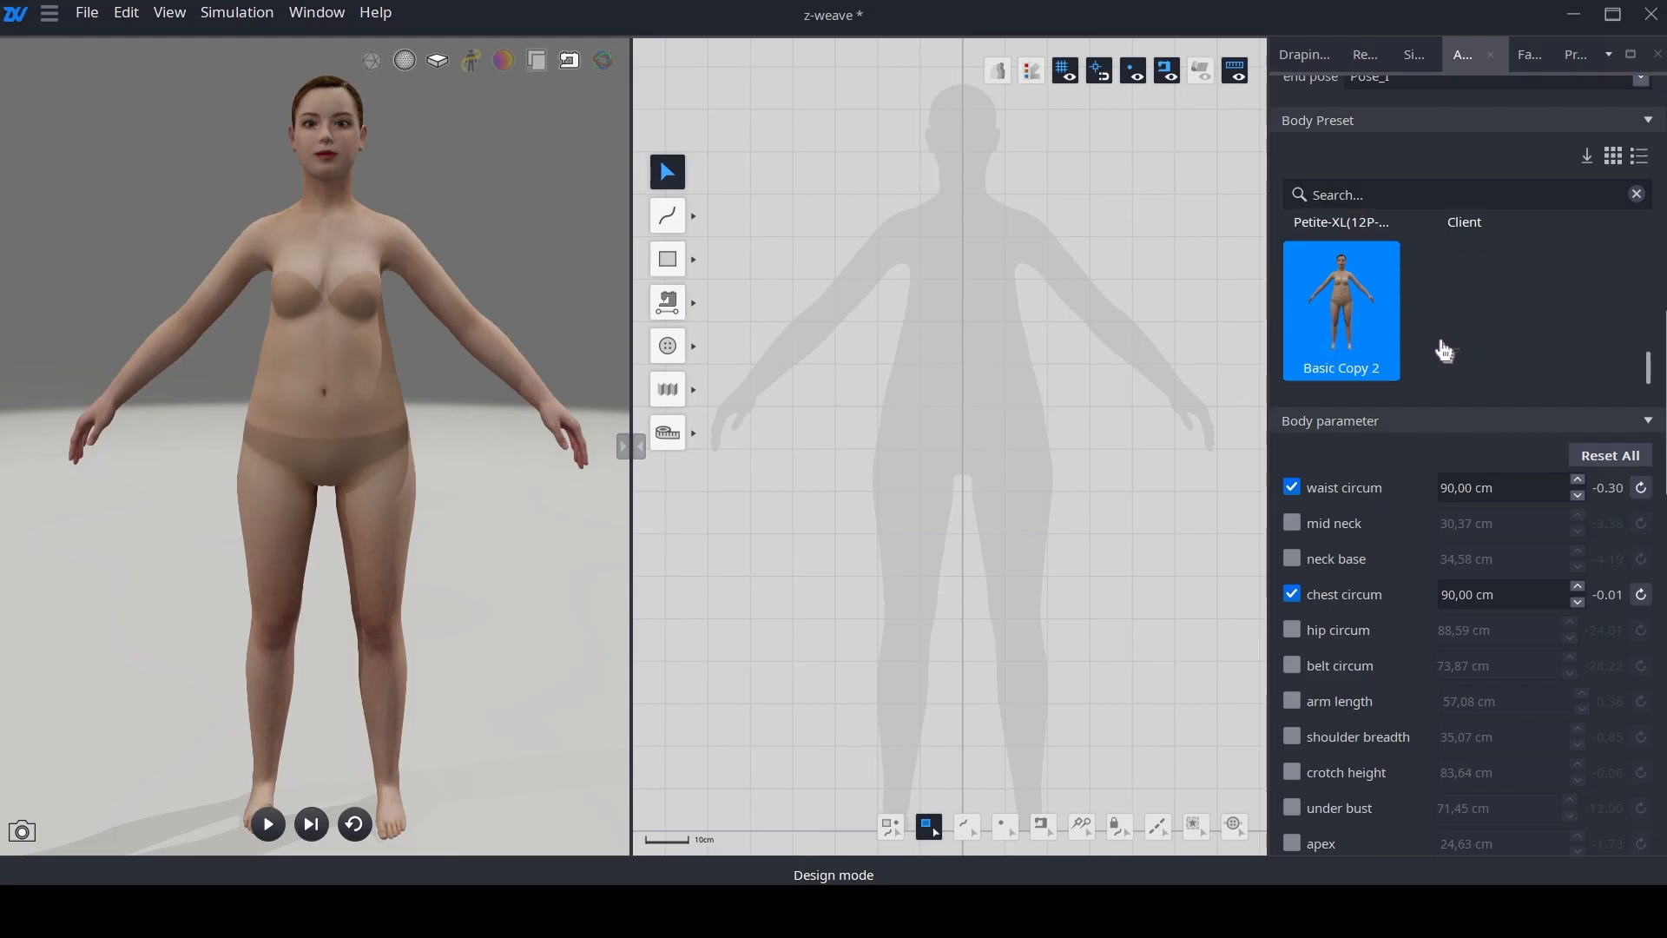
# Step: Switch the avatar back to the Basic body preset
pyautogui.scroll(-3)
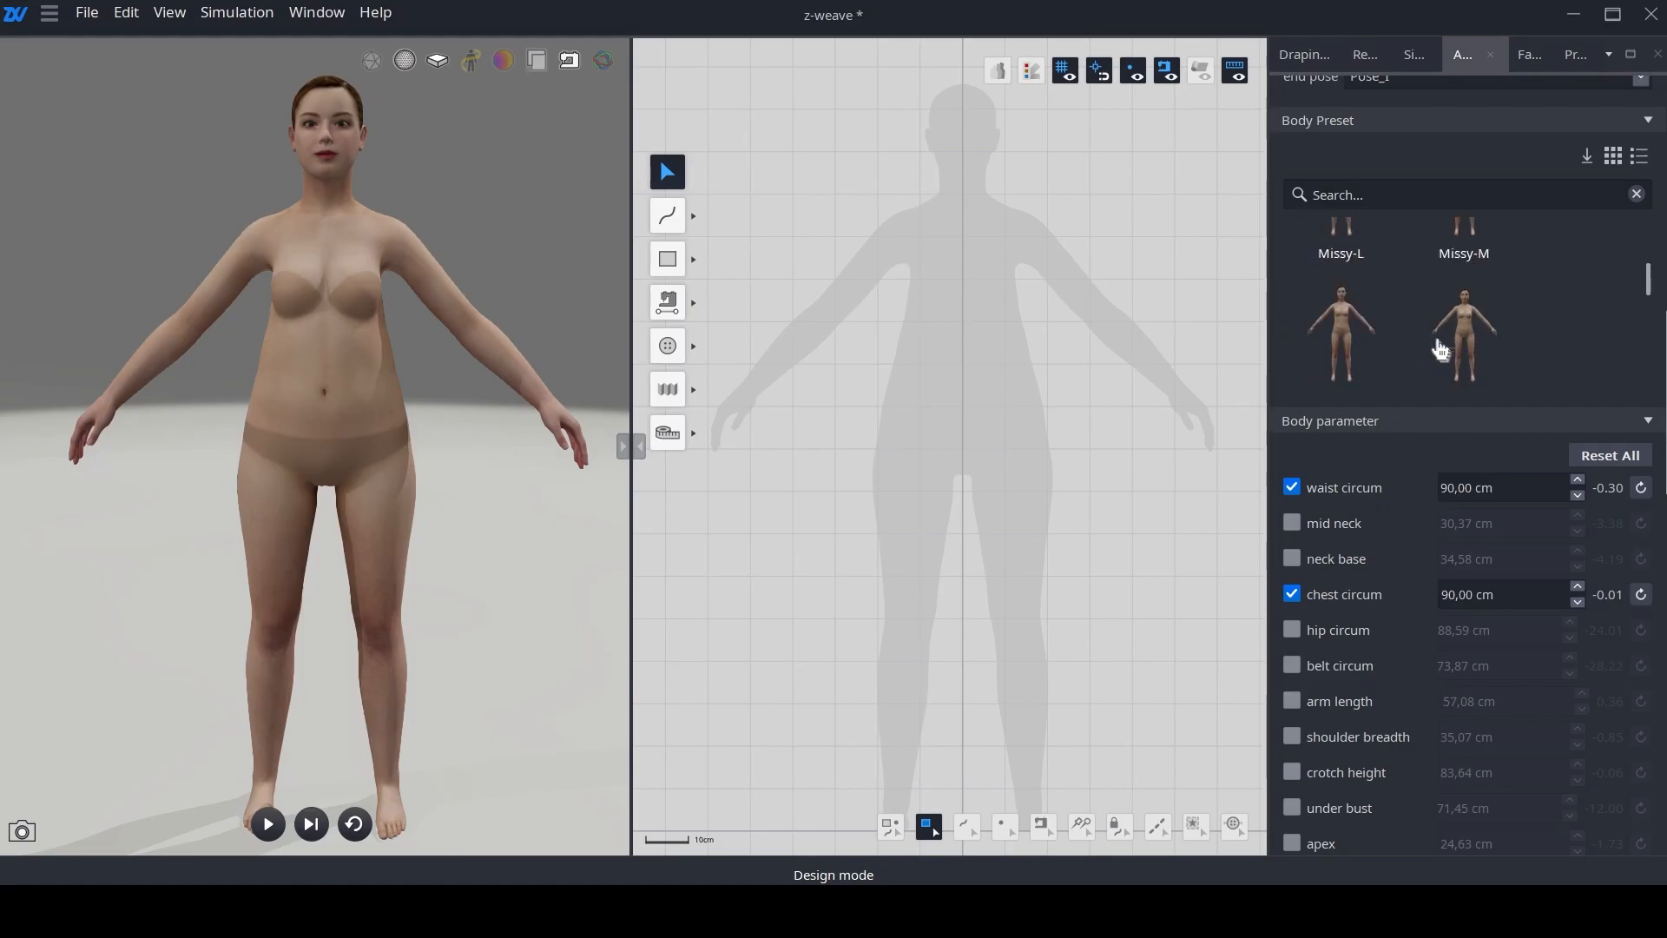
pyautogui.click(1463, 335)
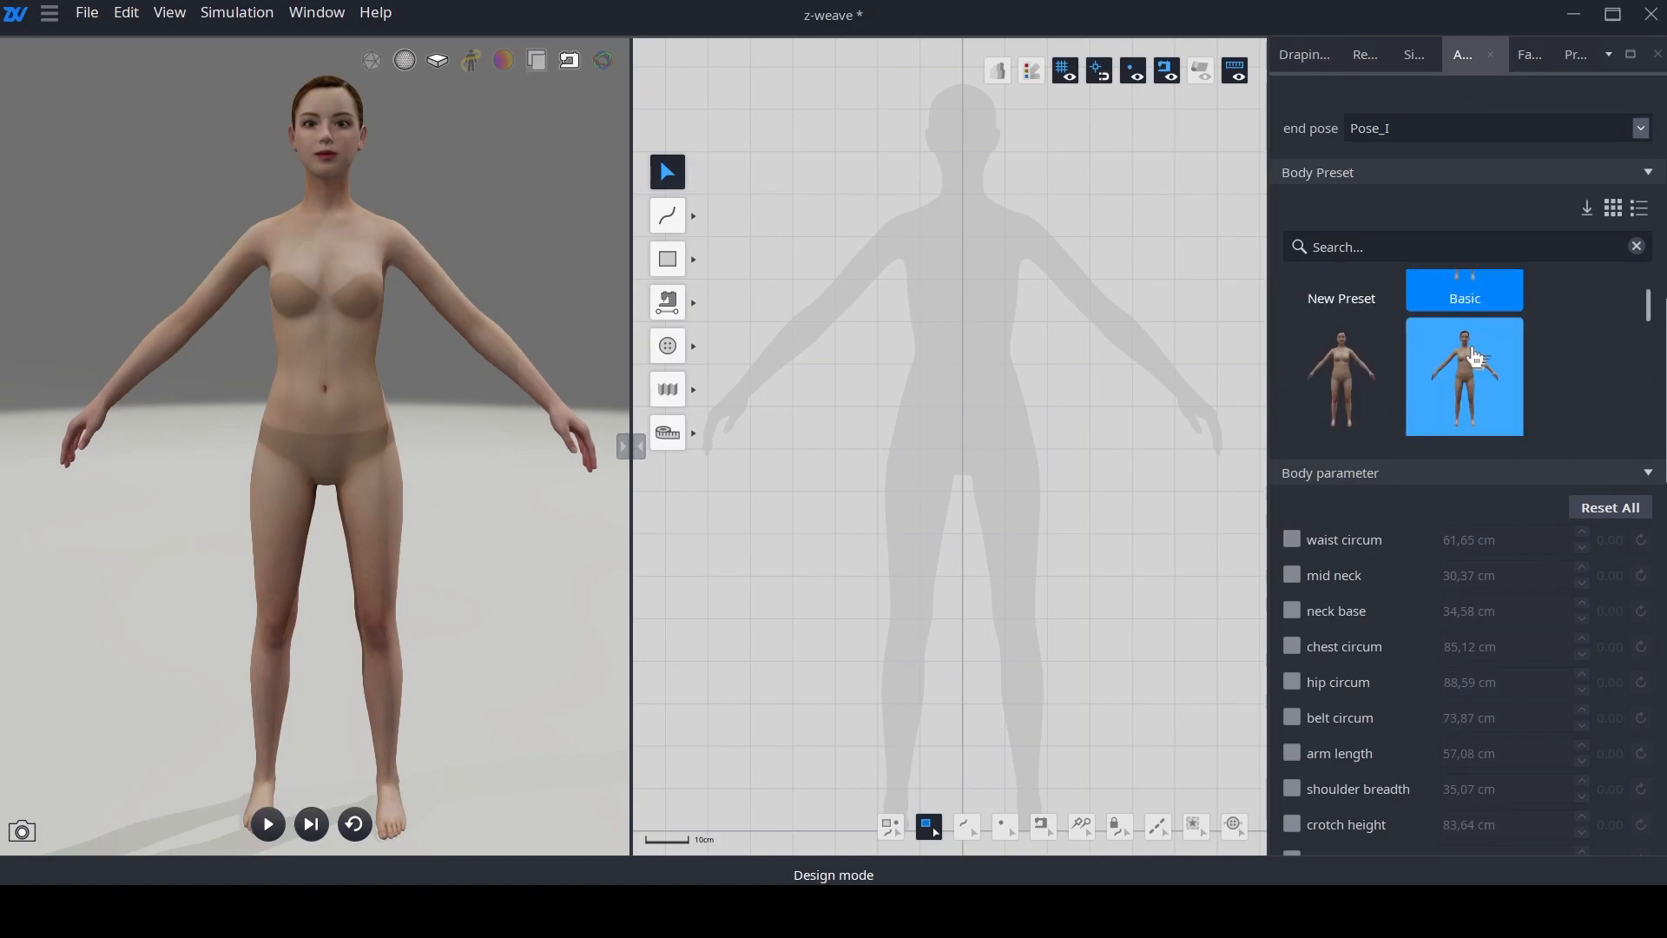
pyautogui.click(1340, 360)
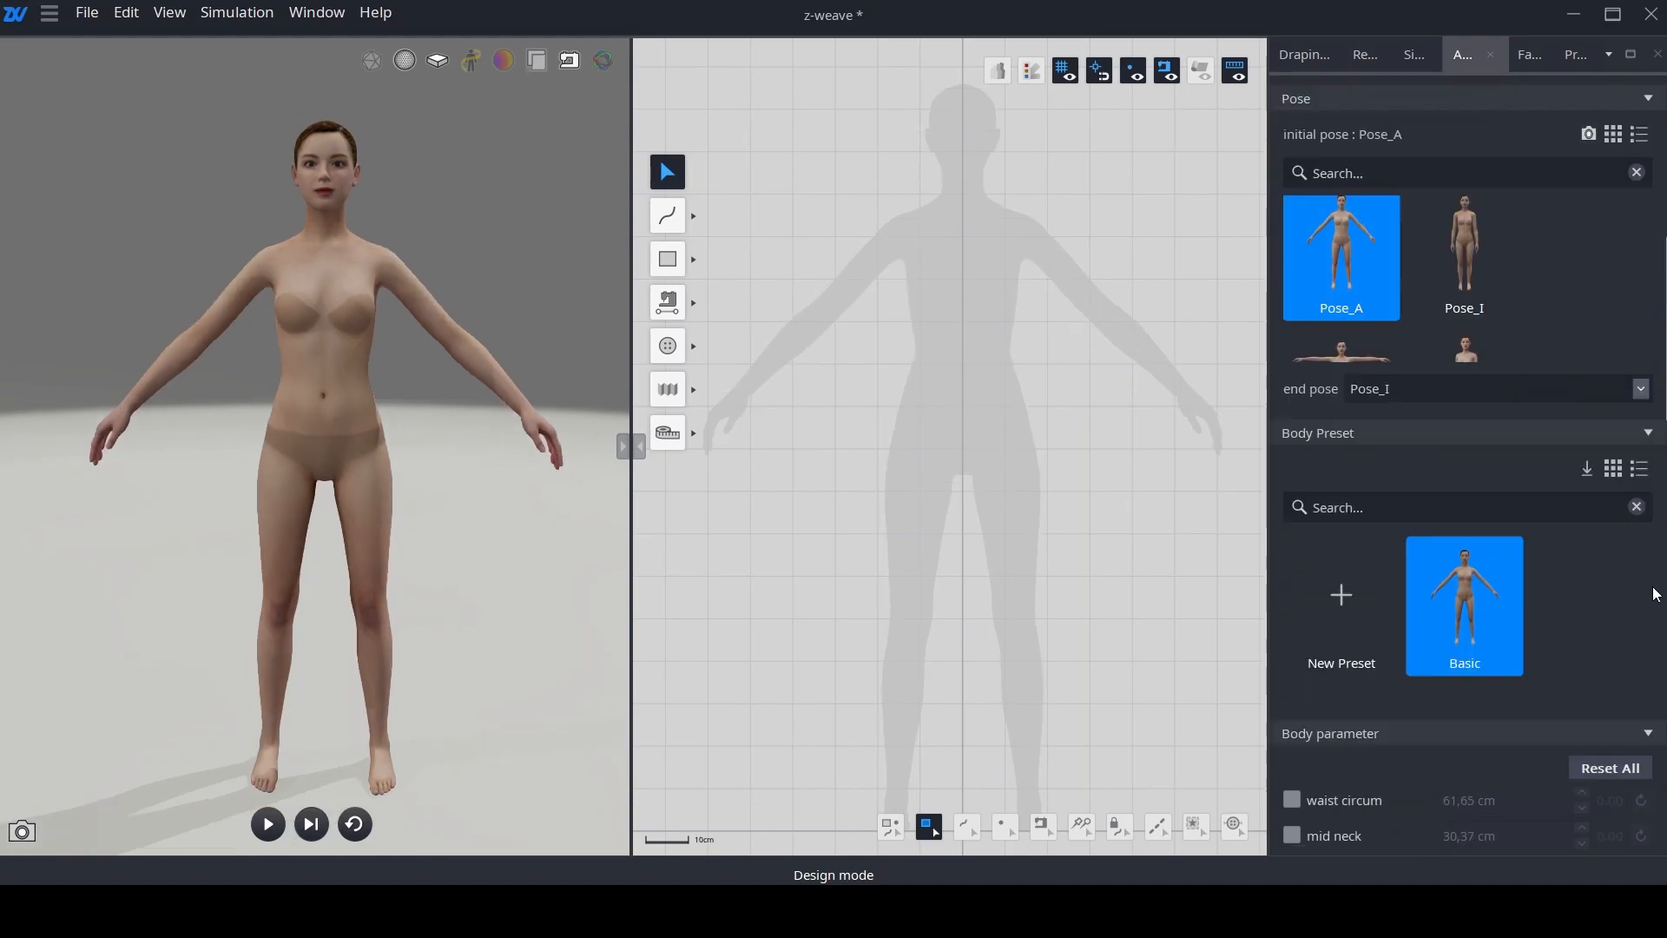
# Step: Try a bra on the avatar, then remove the top accessory
pyautogui.scroll(-3)
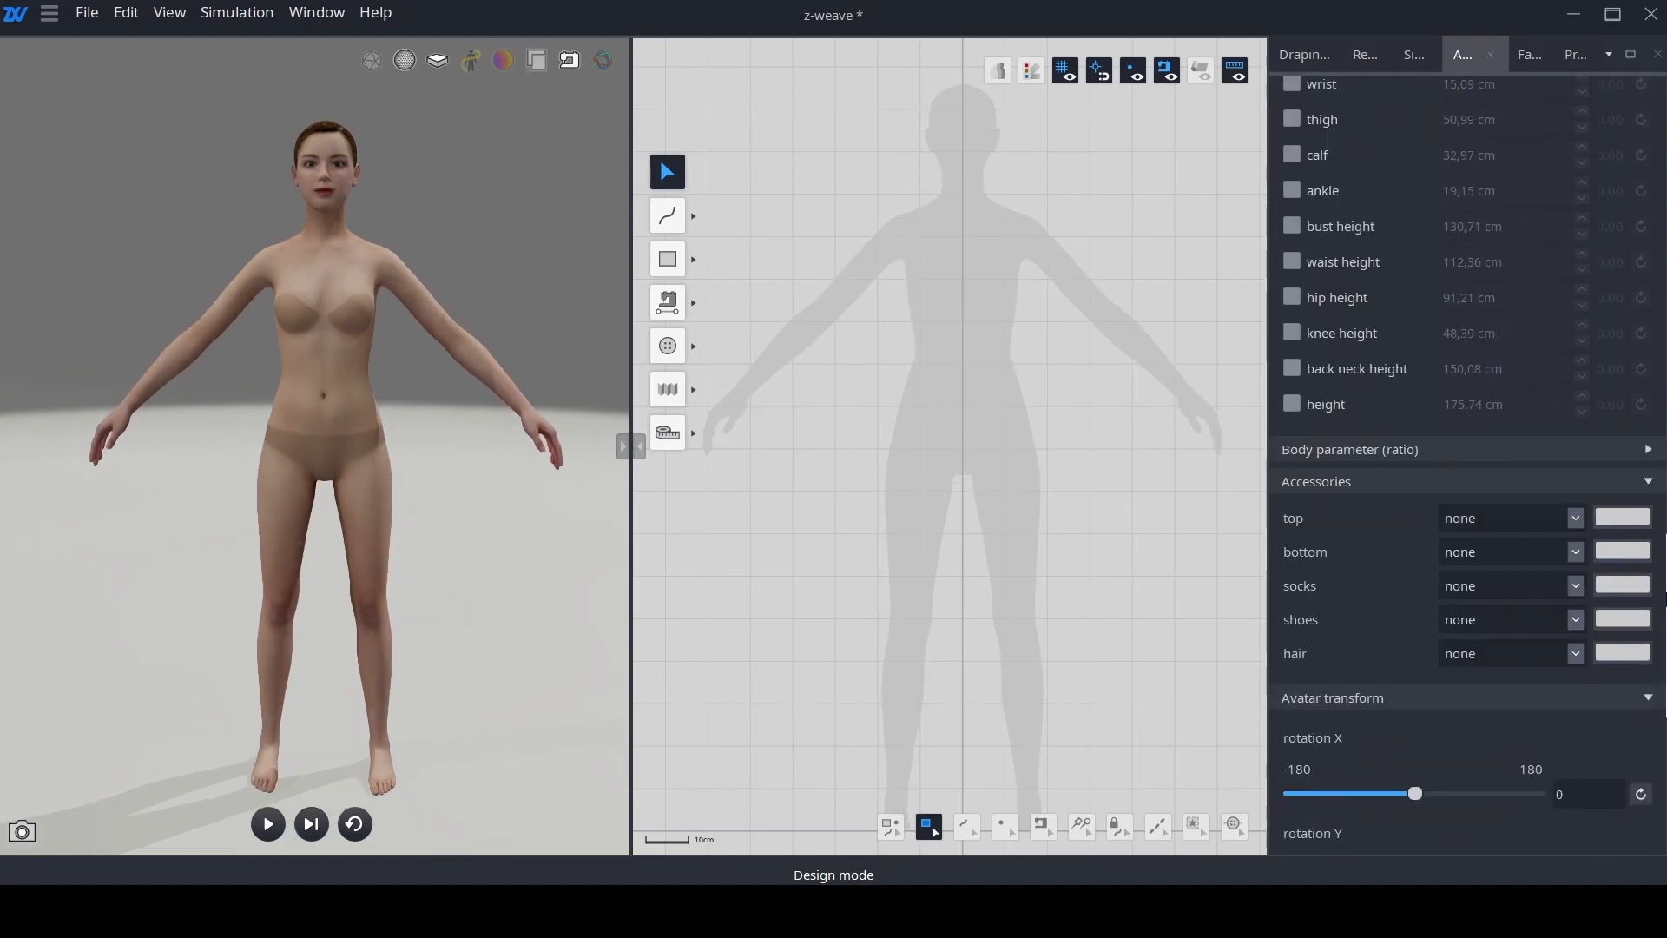
pyautogui.scroll(-3)
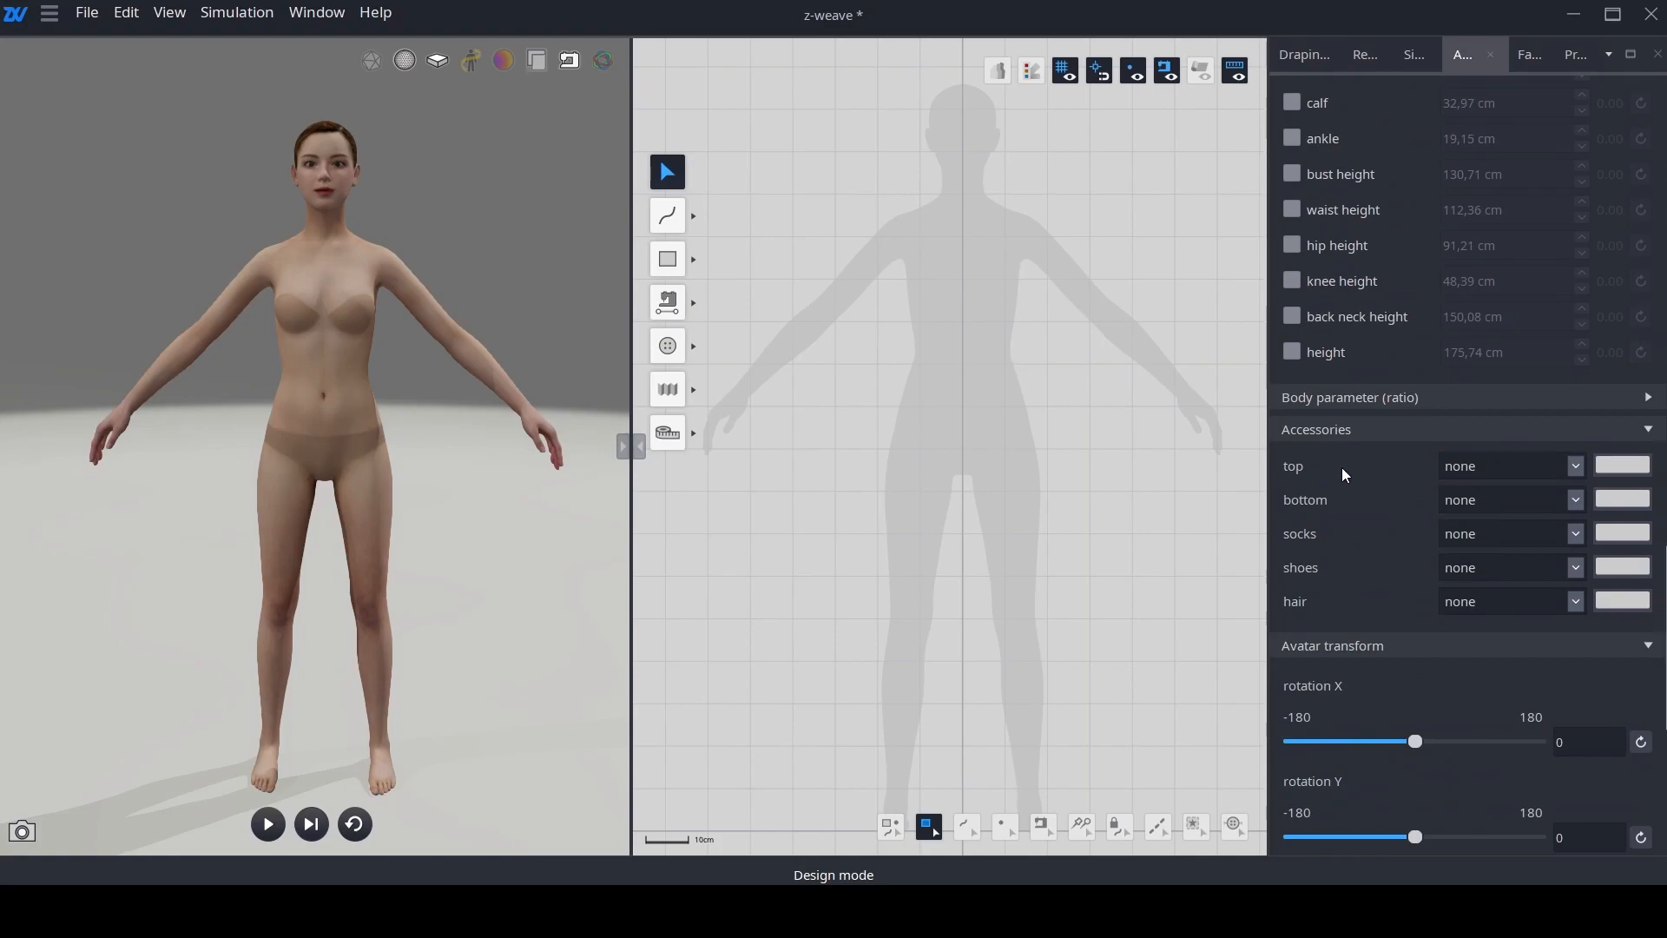
pyautogui.moveTo(1355, 493)
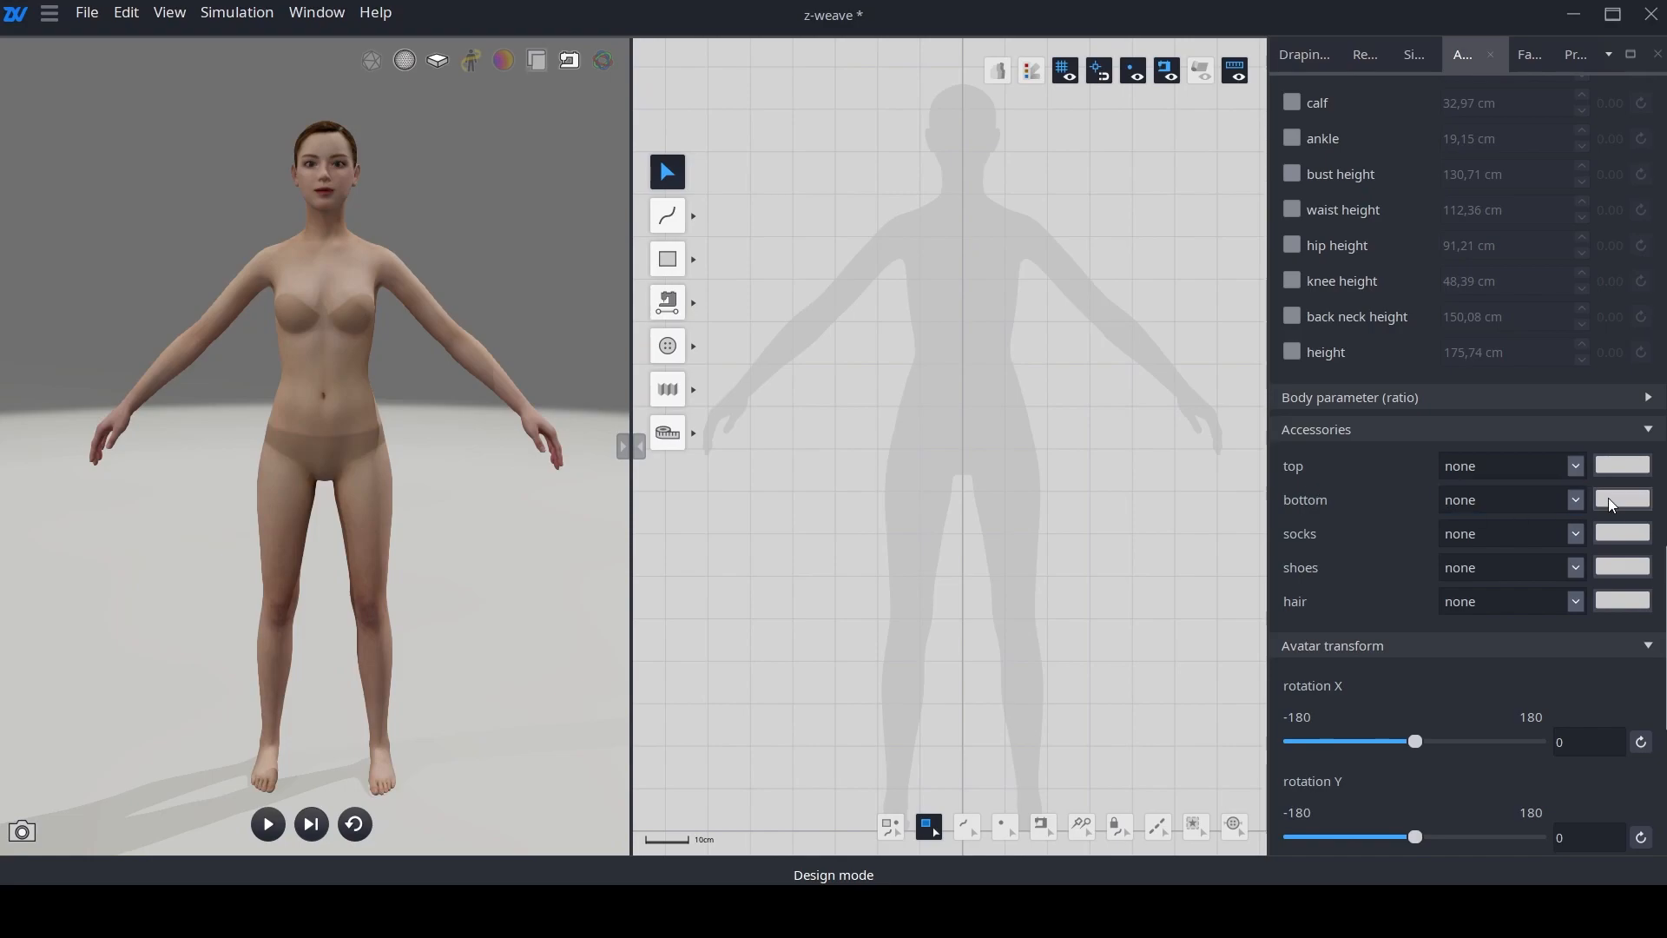
pyautogui.click(1575, 466)
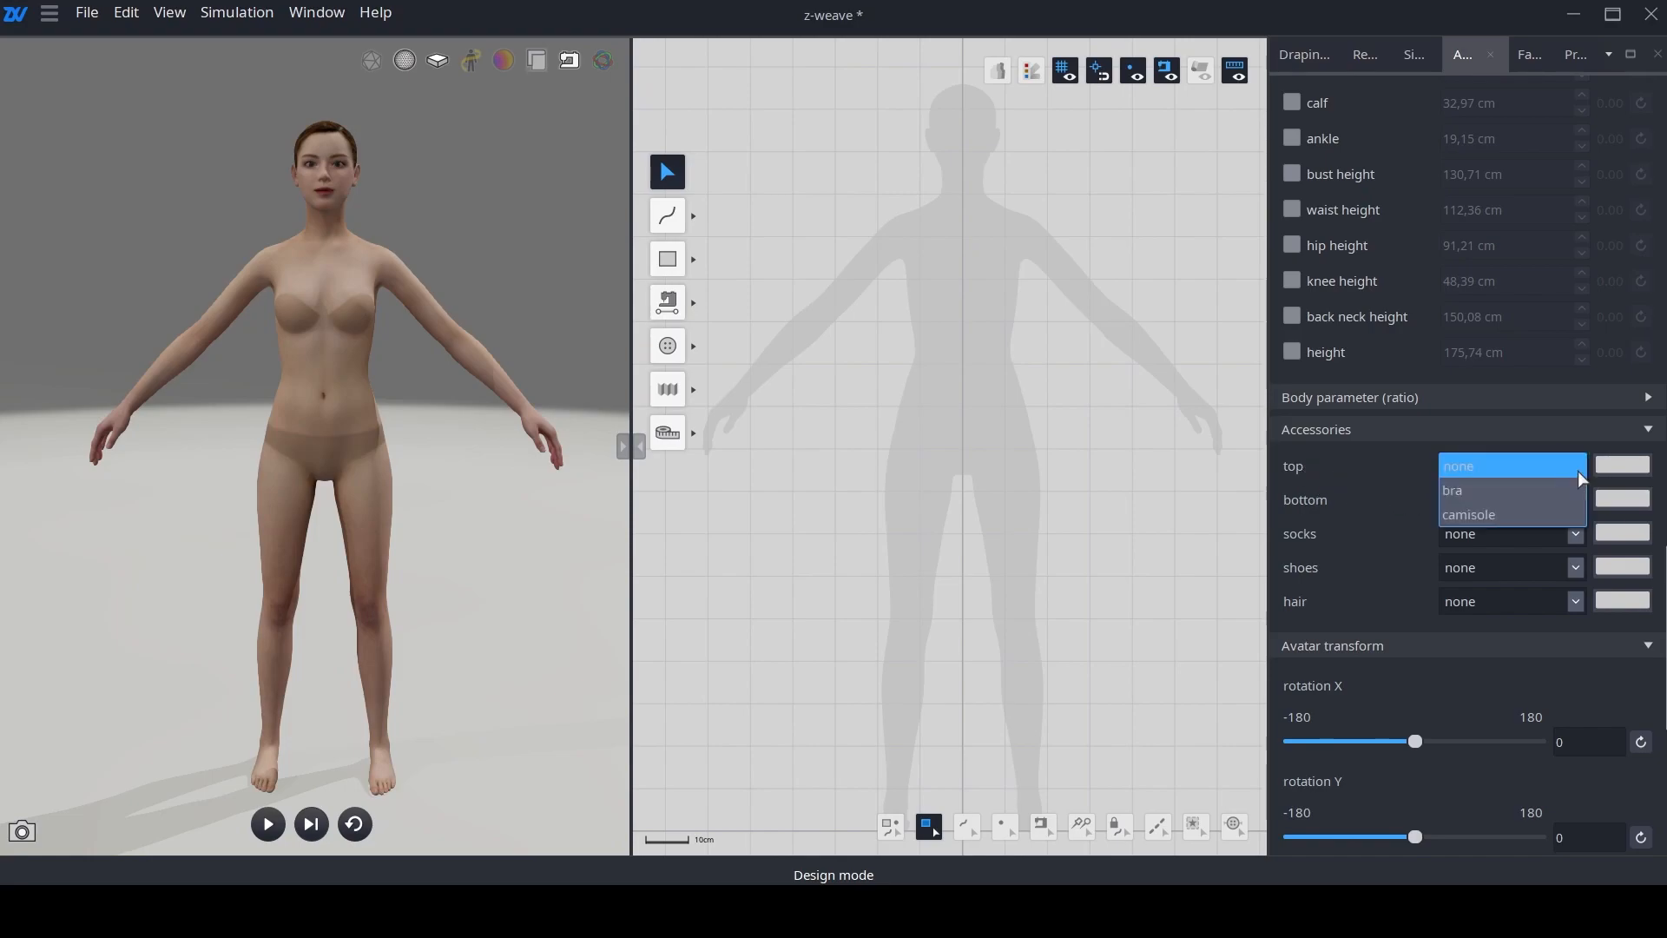
pyautogui.click(1452, 490)
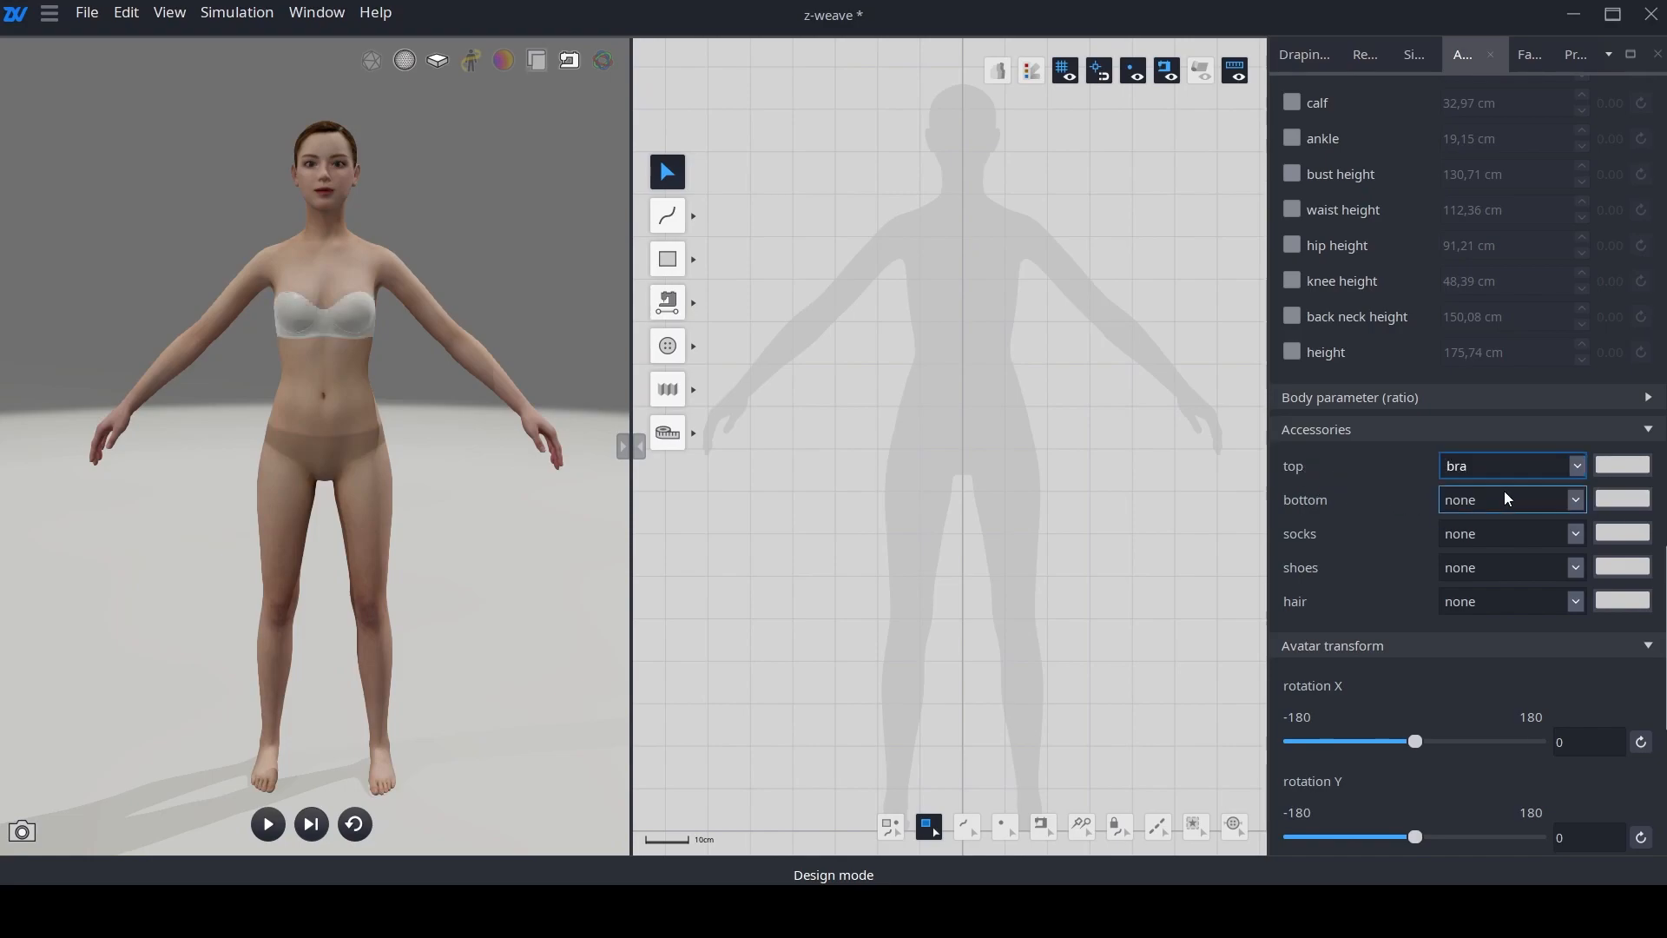
pyautogui.click(1510, 465)
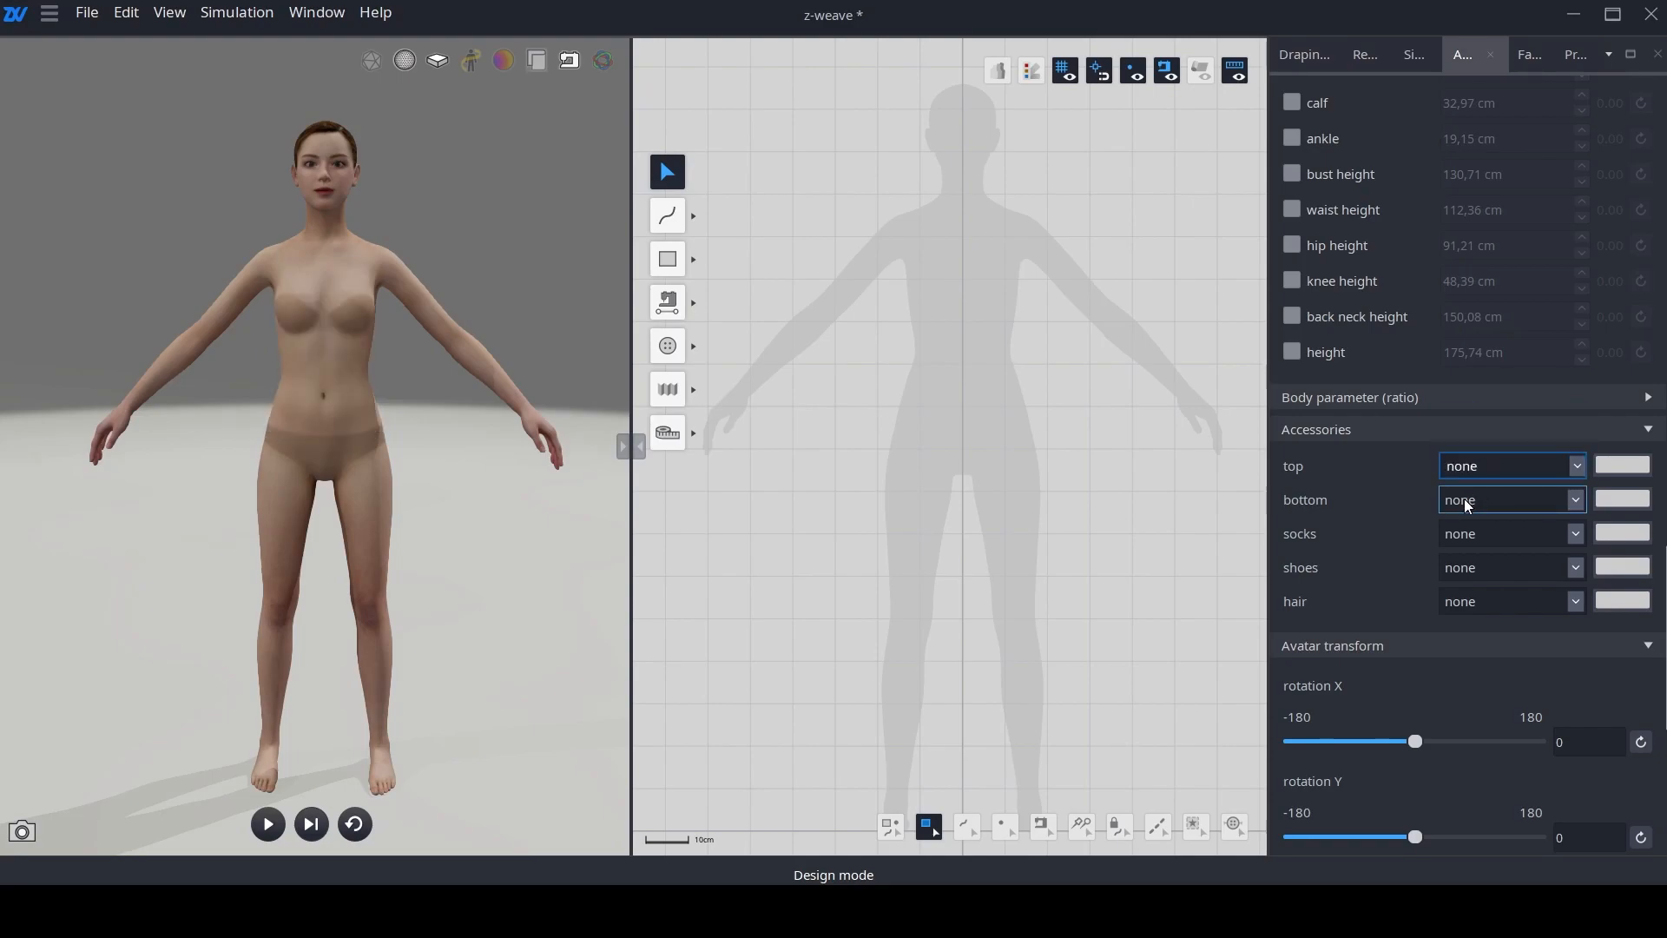
# Step: Dress the avatar in briefs and full-length leggings, then begin removing the socks
pyautogui.click(1505, 500)
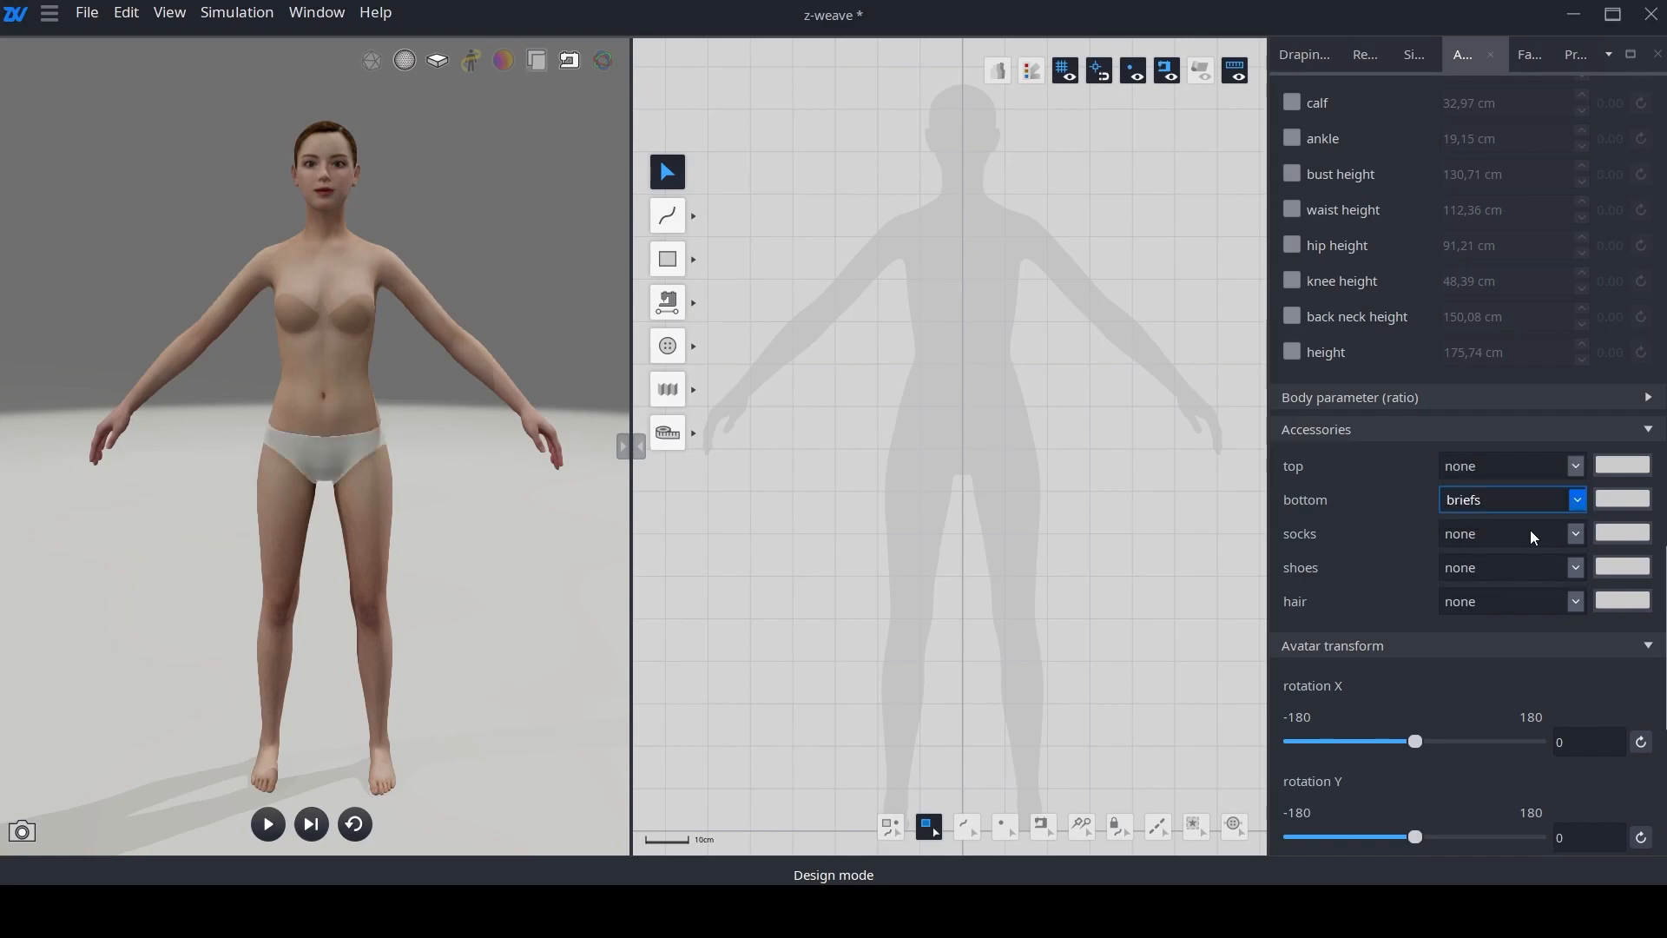
pyautogui.click(1510, 499)
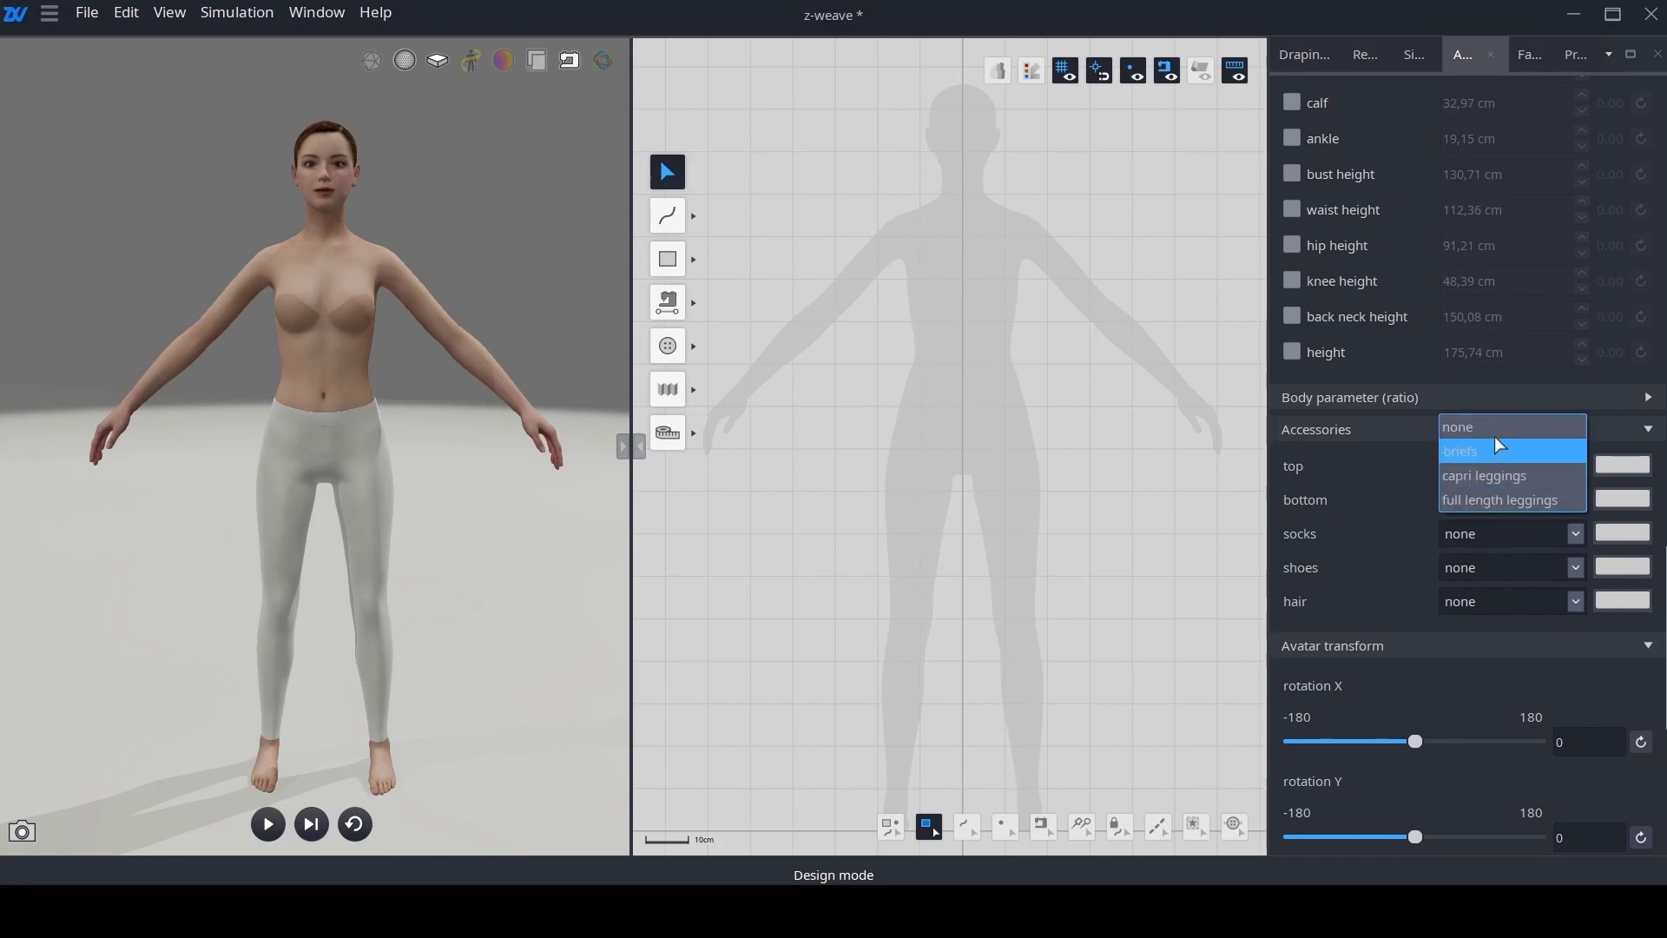
pyautogui.click(1458, 426)
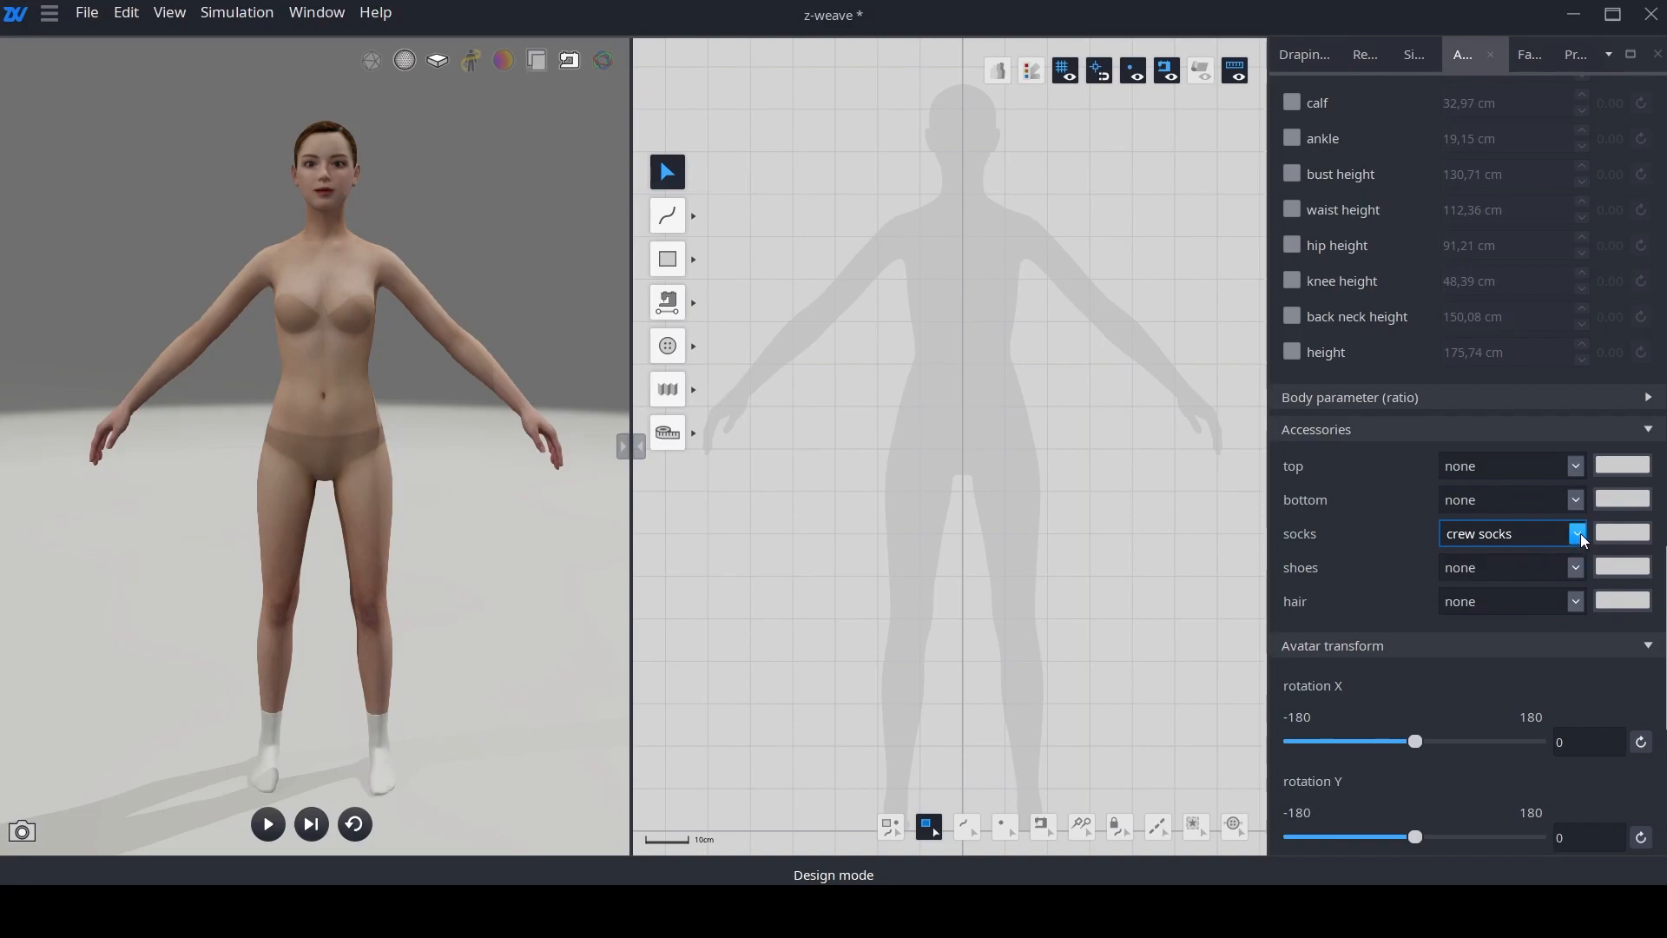
pyautogui.click(1577, 532)
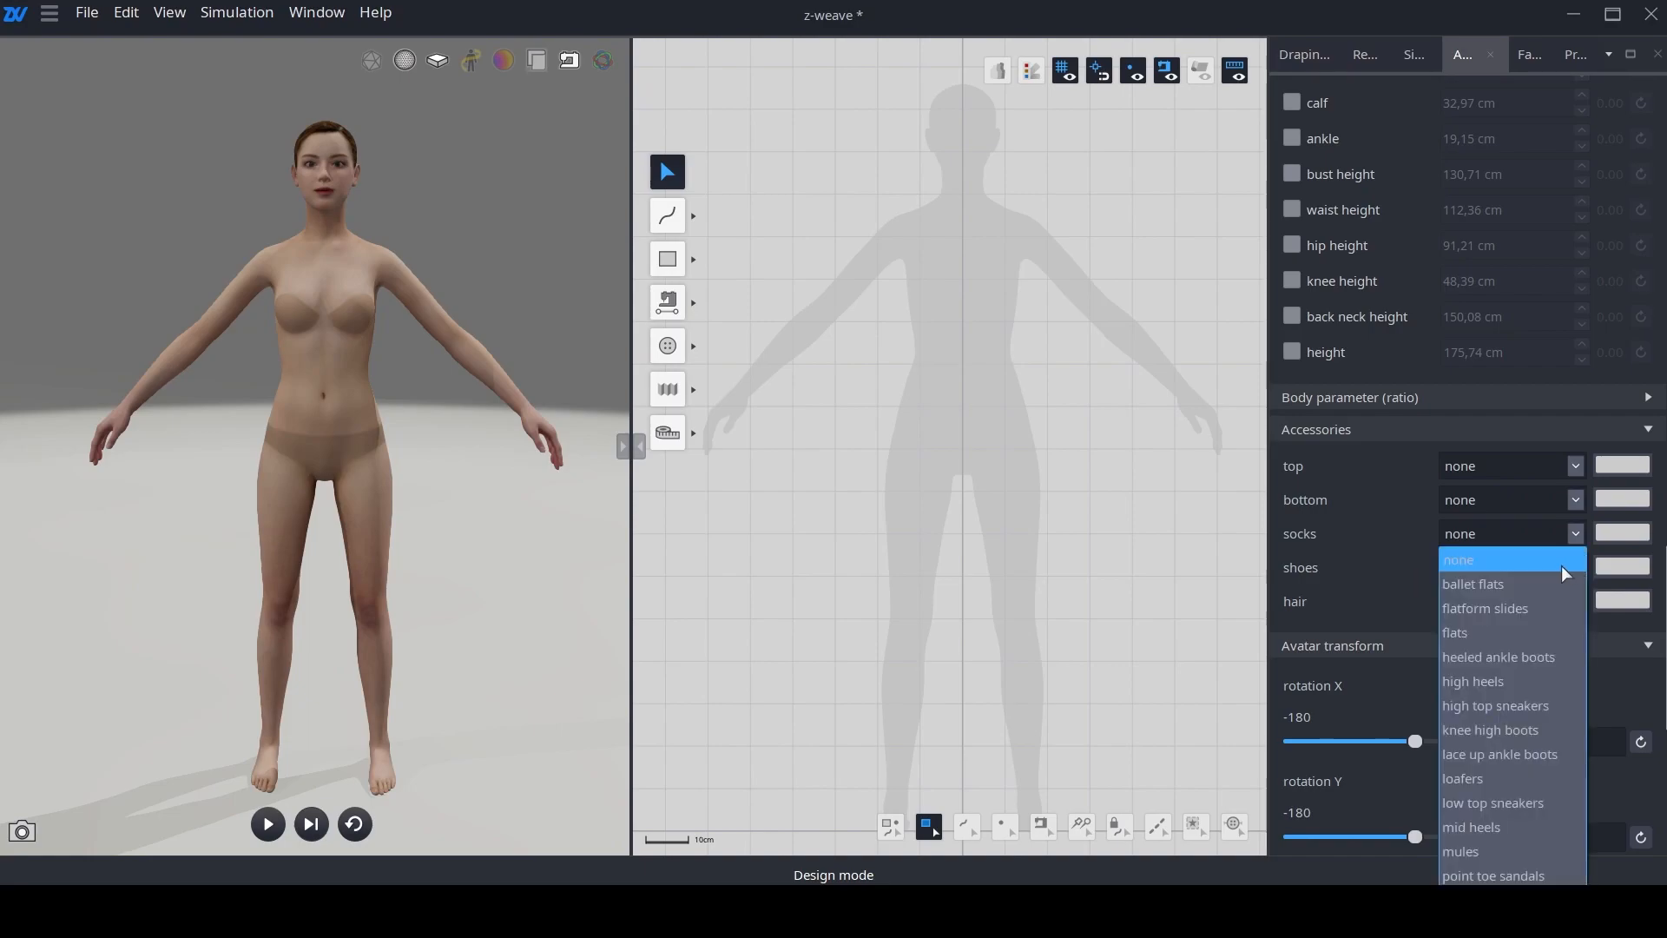
pyautogui.moveTo(1509, 657)
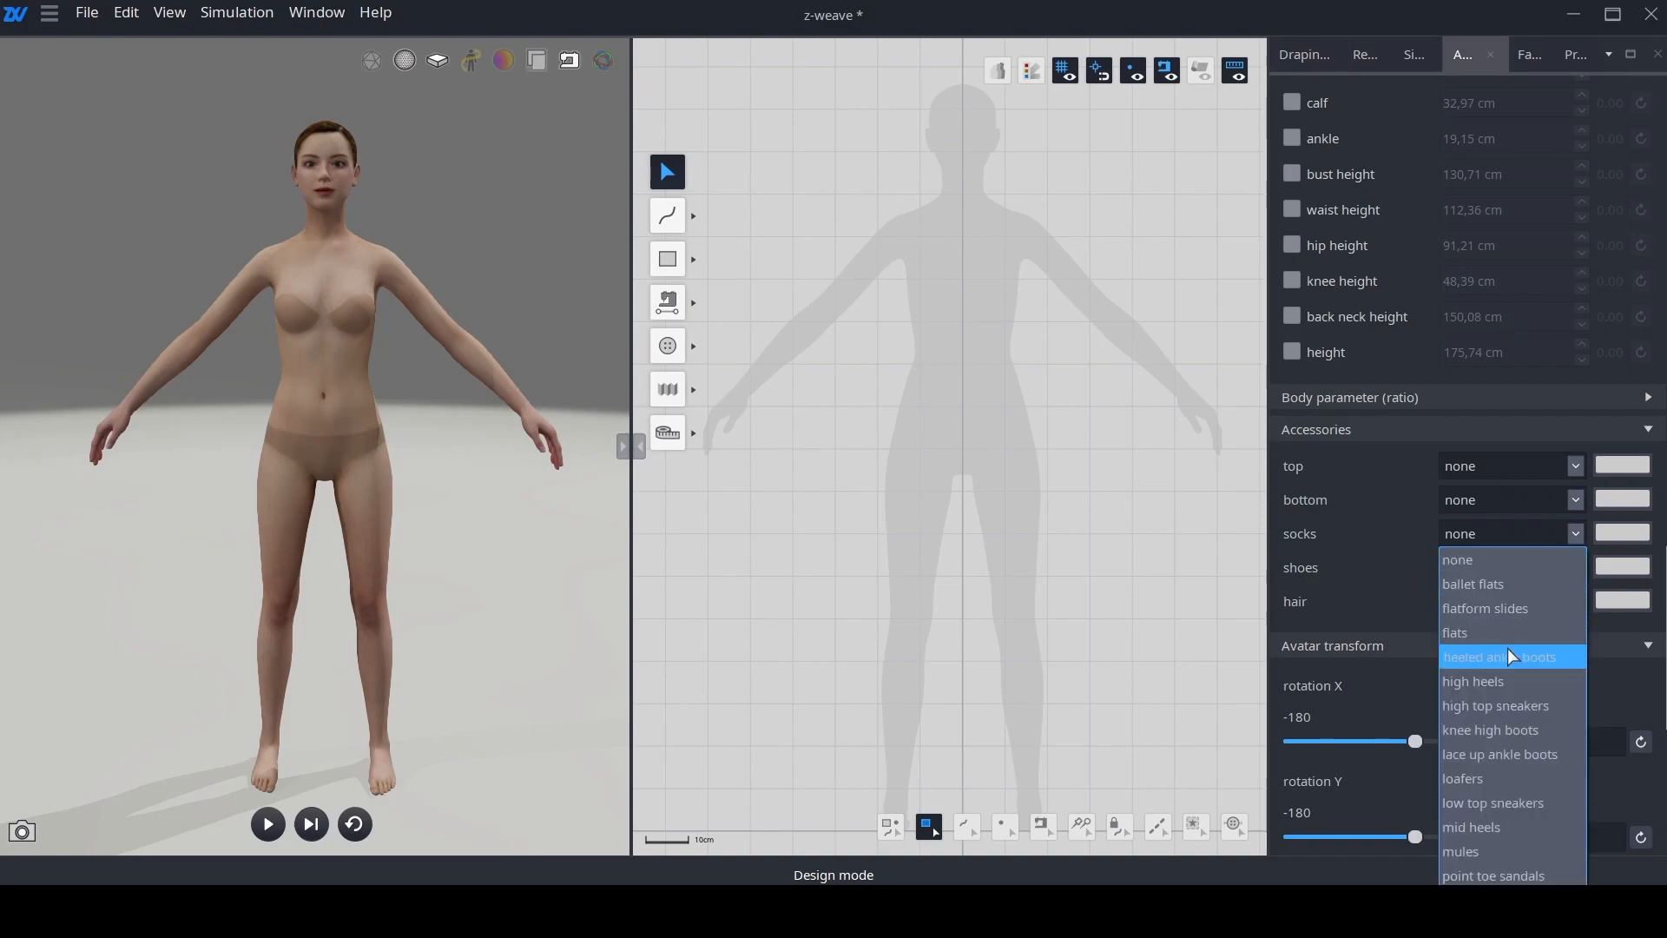
pyautogui.moveTo(1503, 607)
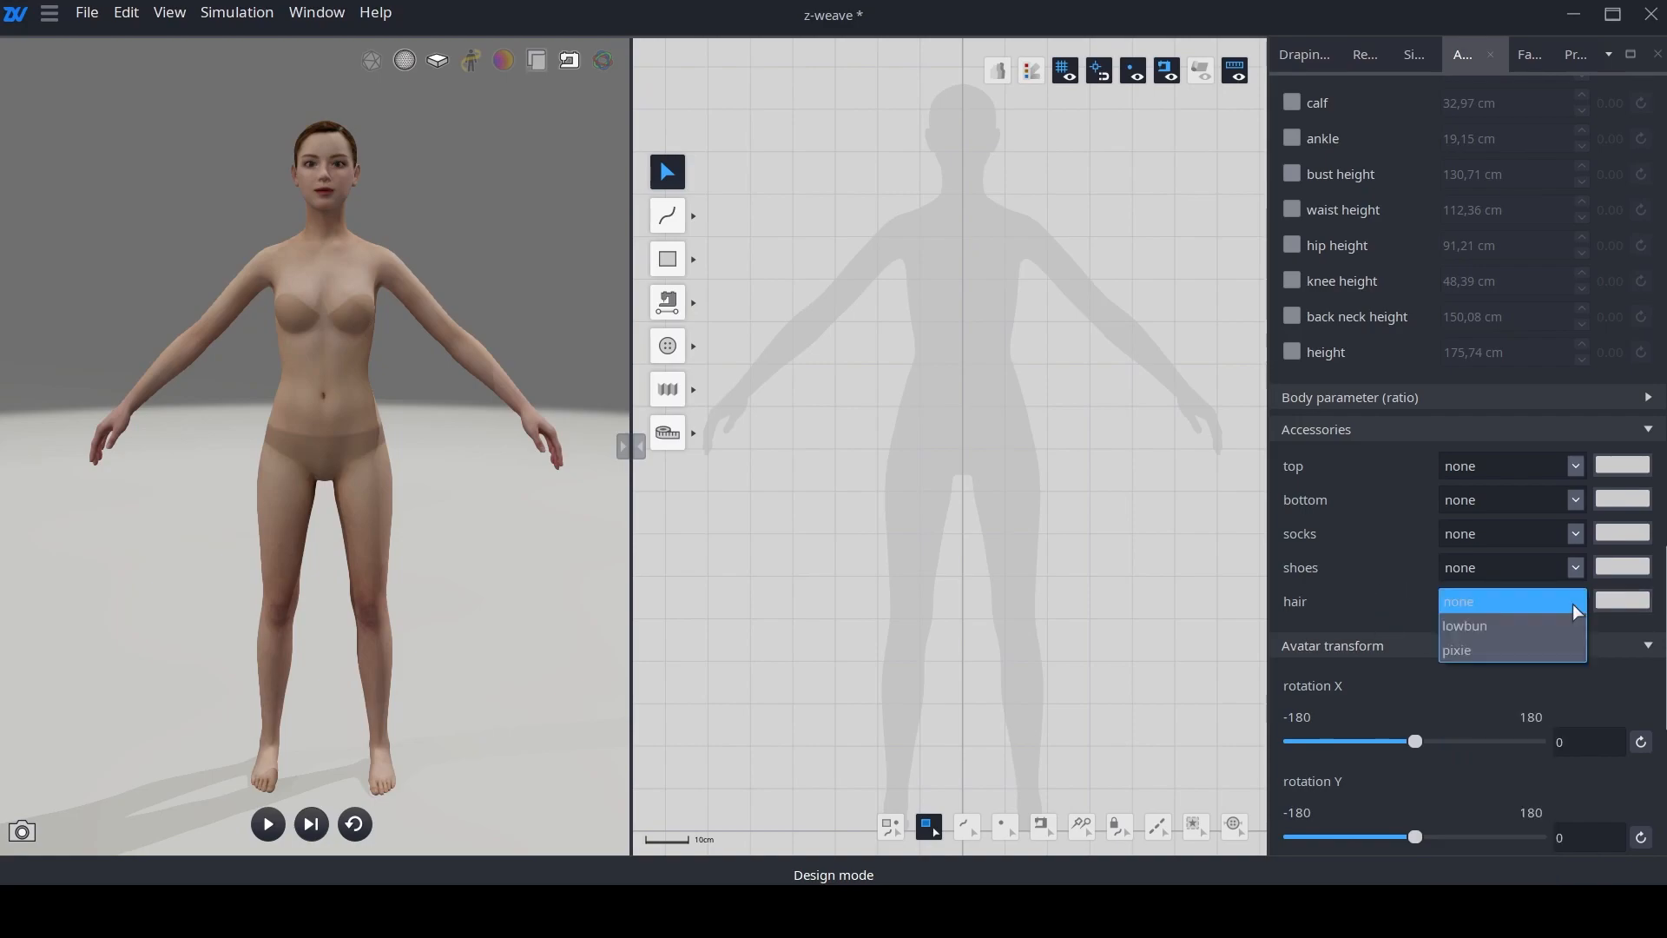
# Step: Give the avatar the lowbun hairstyle and restore its centred position in the 3D view
pyautogui.click(1465, 625)
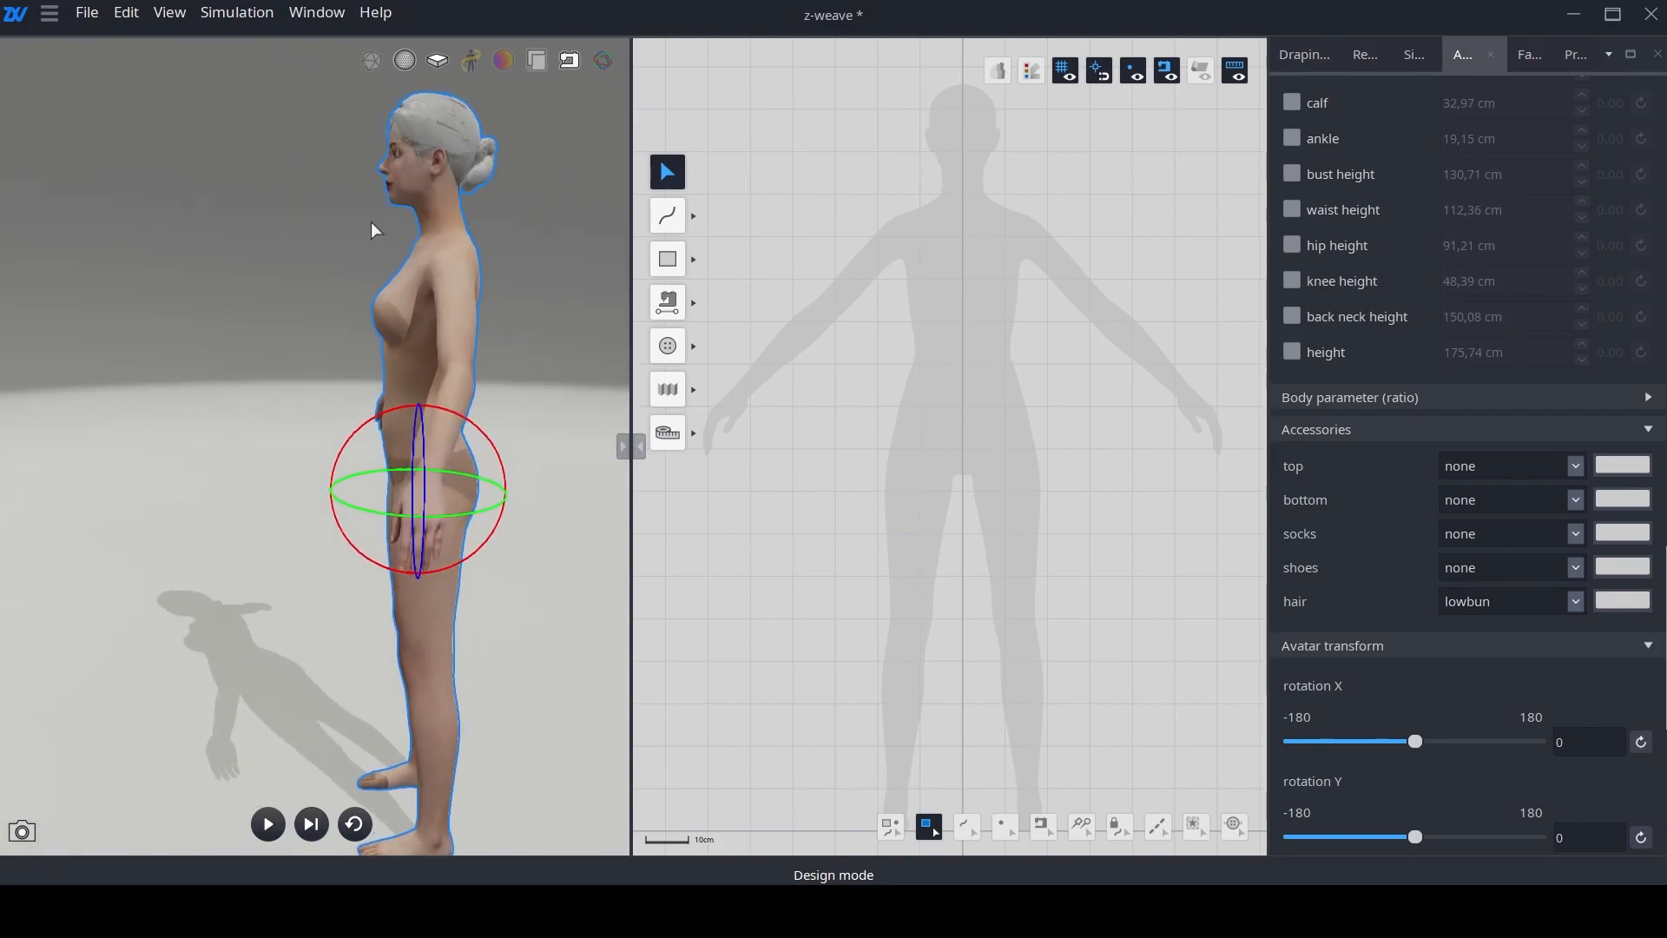
pyautogui.moveTo(373, 229); pyautogui.dragTo(521, 245)
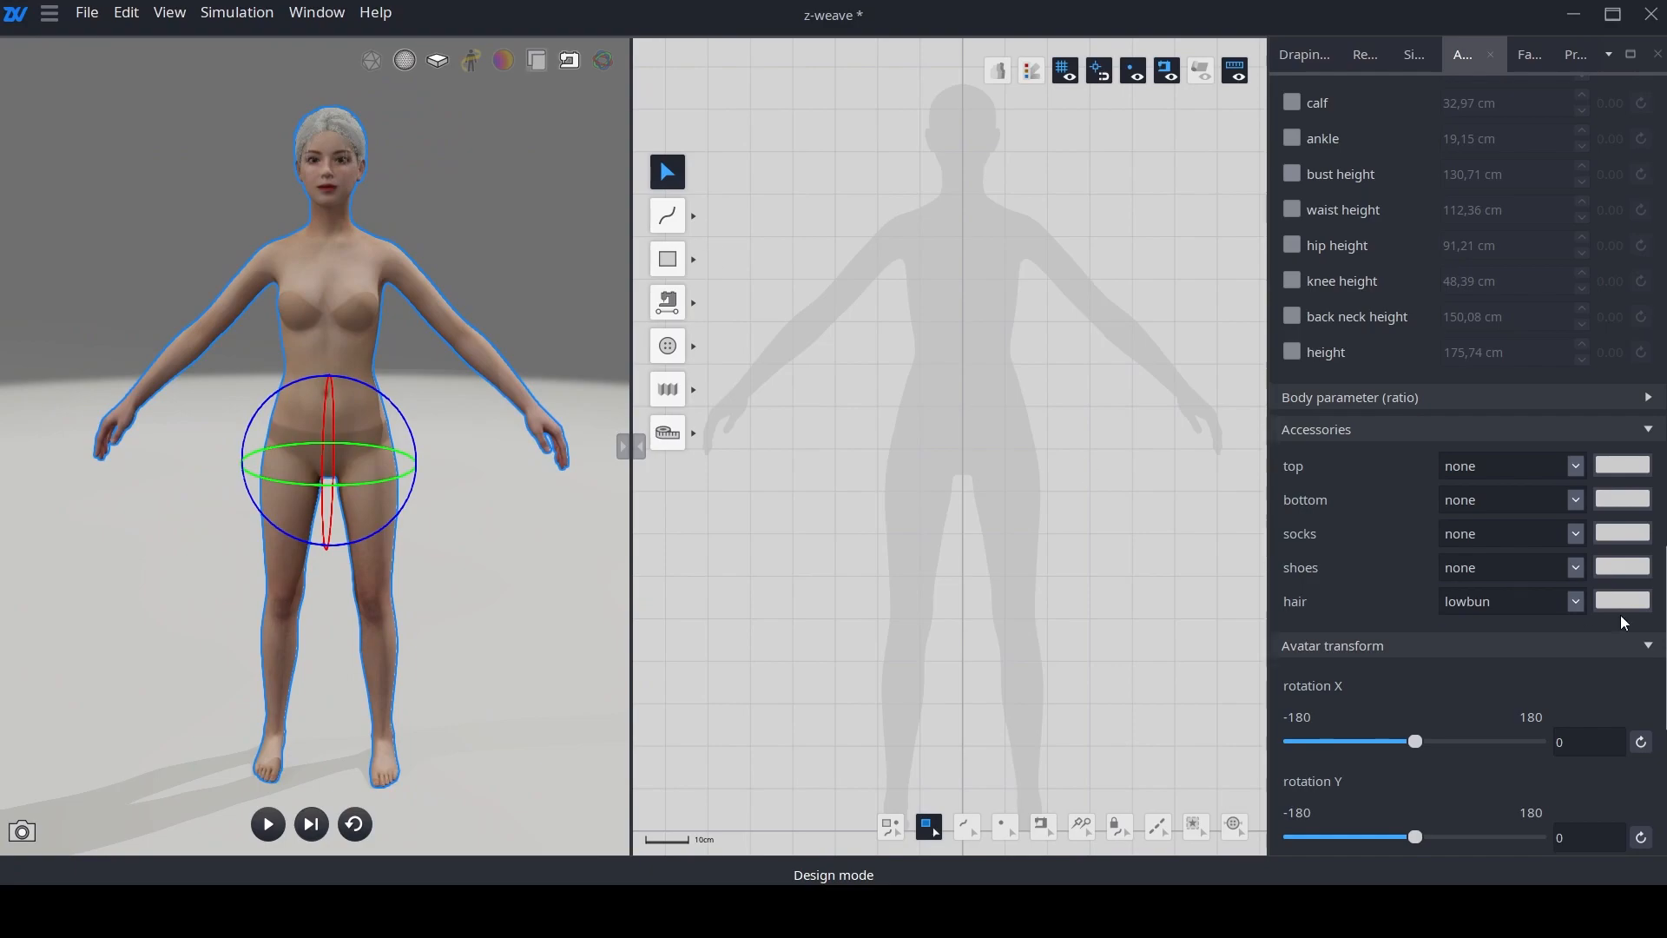
pyautogui.scroll(-3)
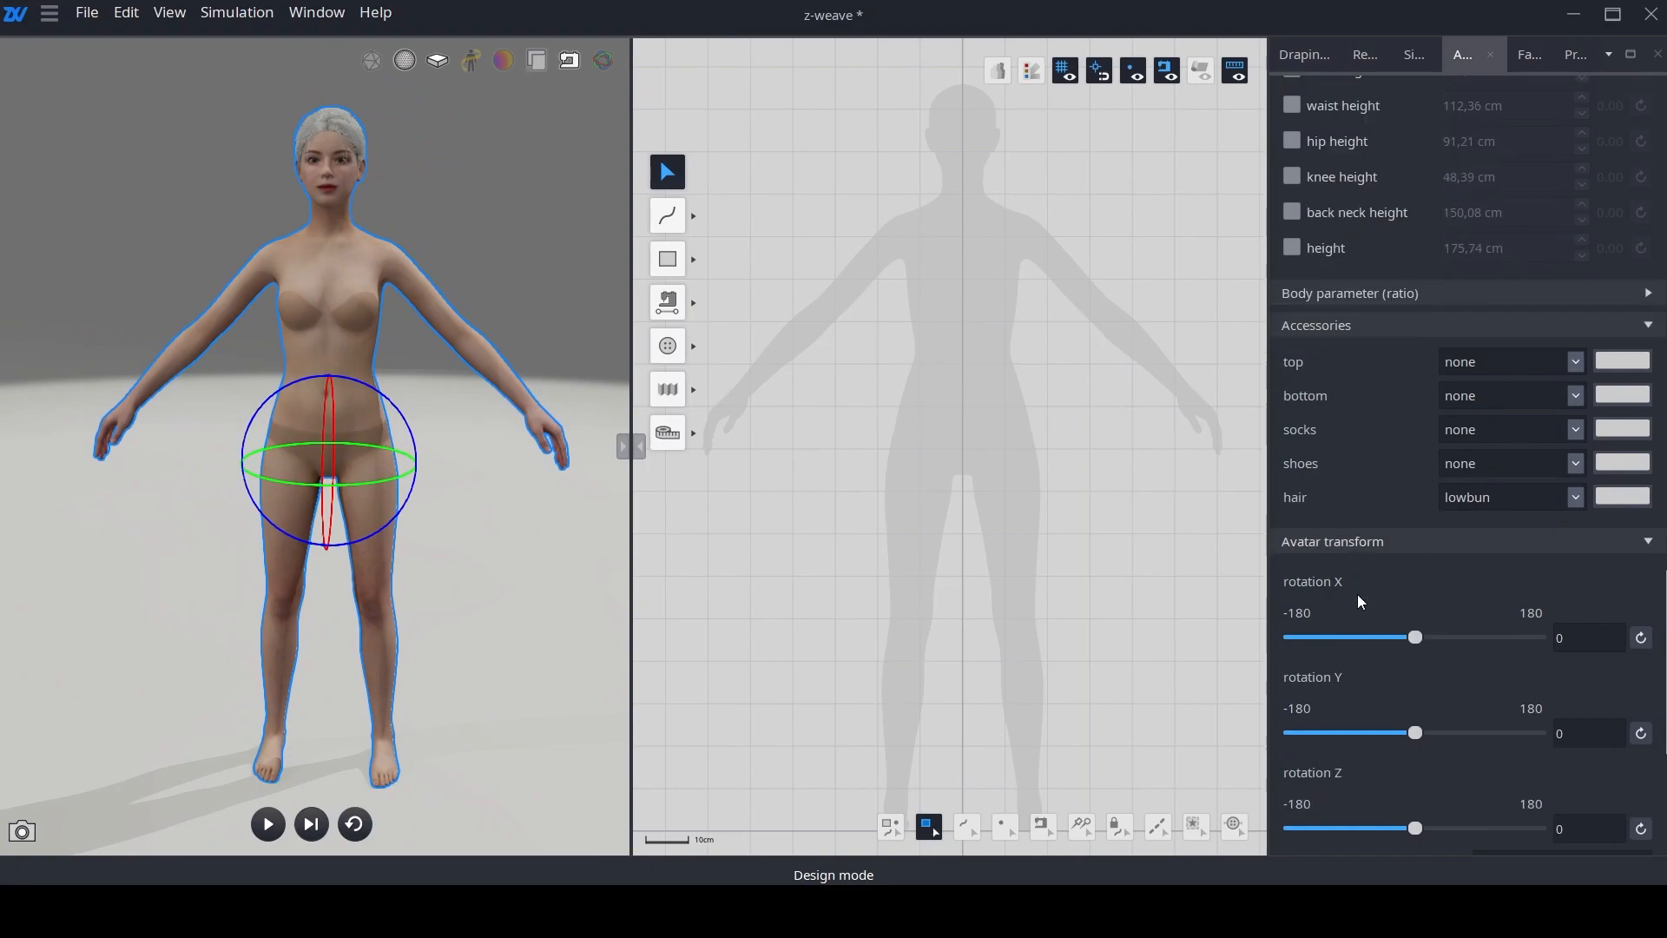
pyautogui.scroll(-3)
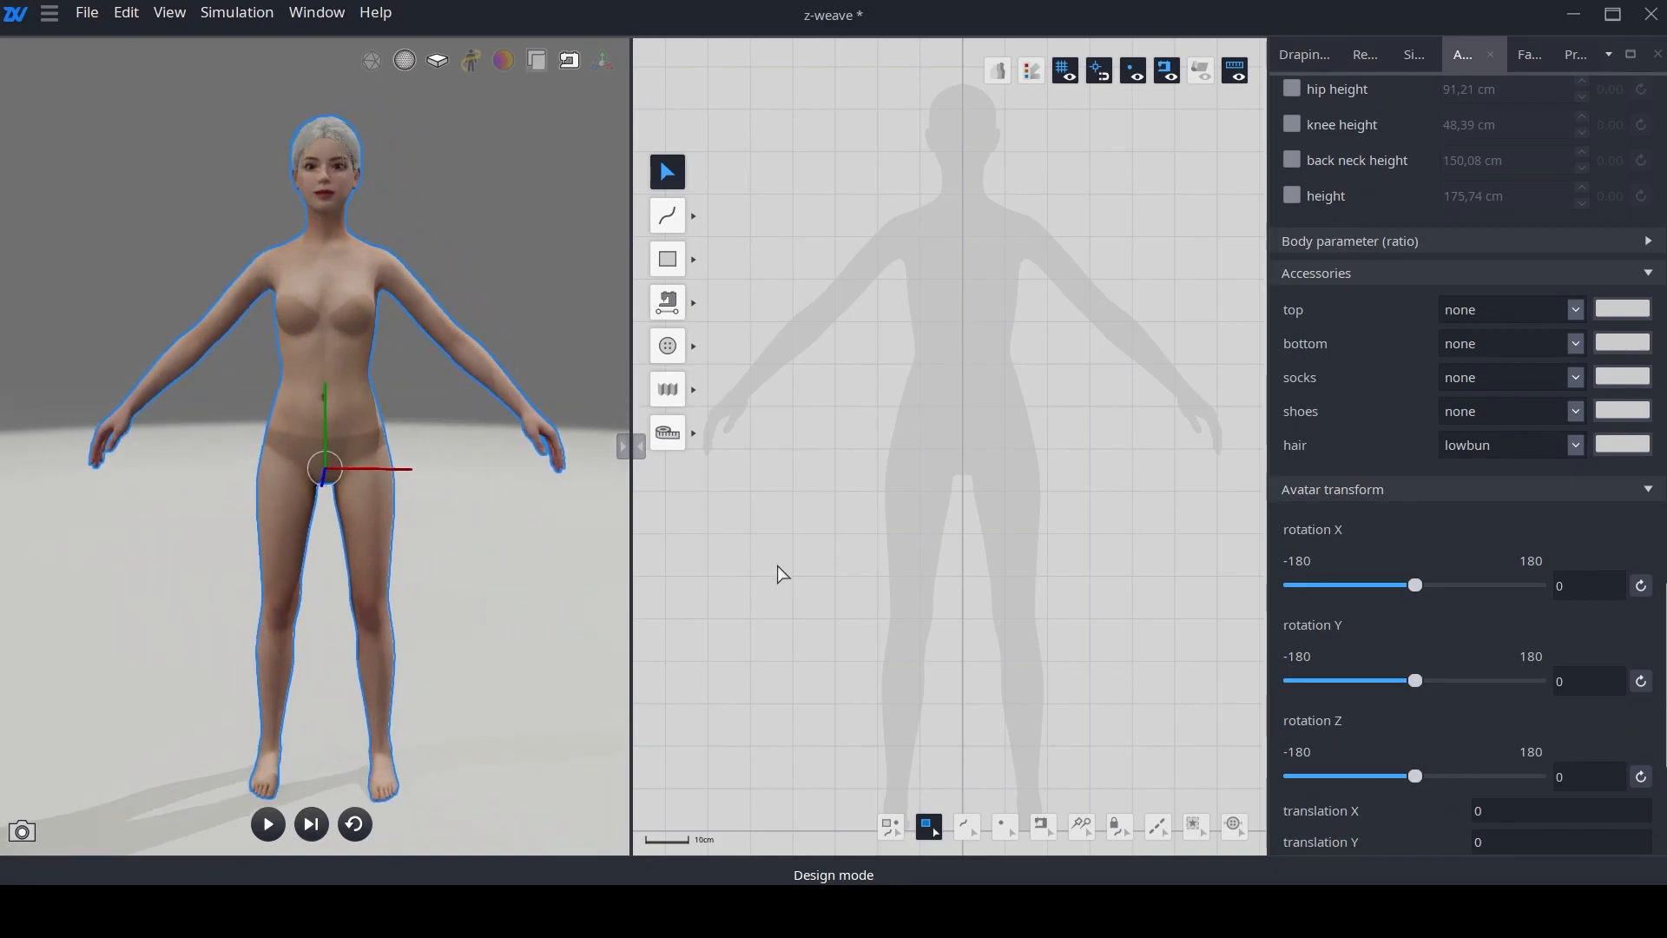
pyautogui.scroll(-3)
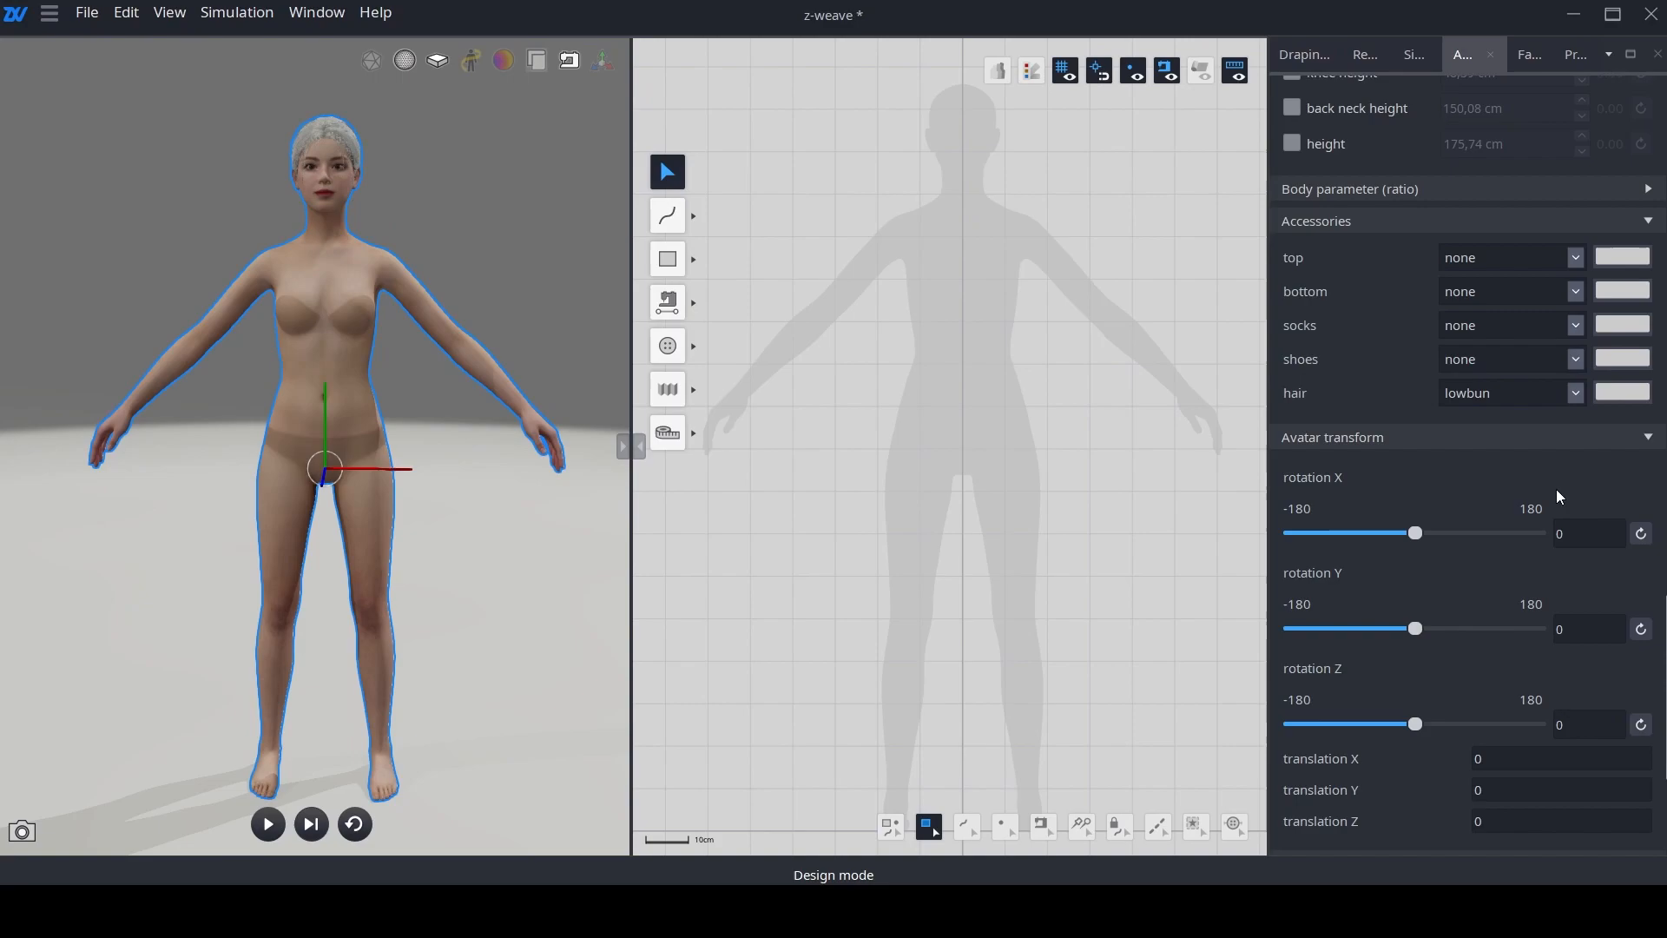
pyautogui.moveTo(1467, 84)
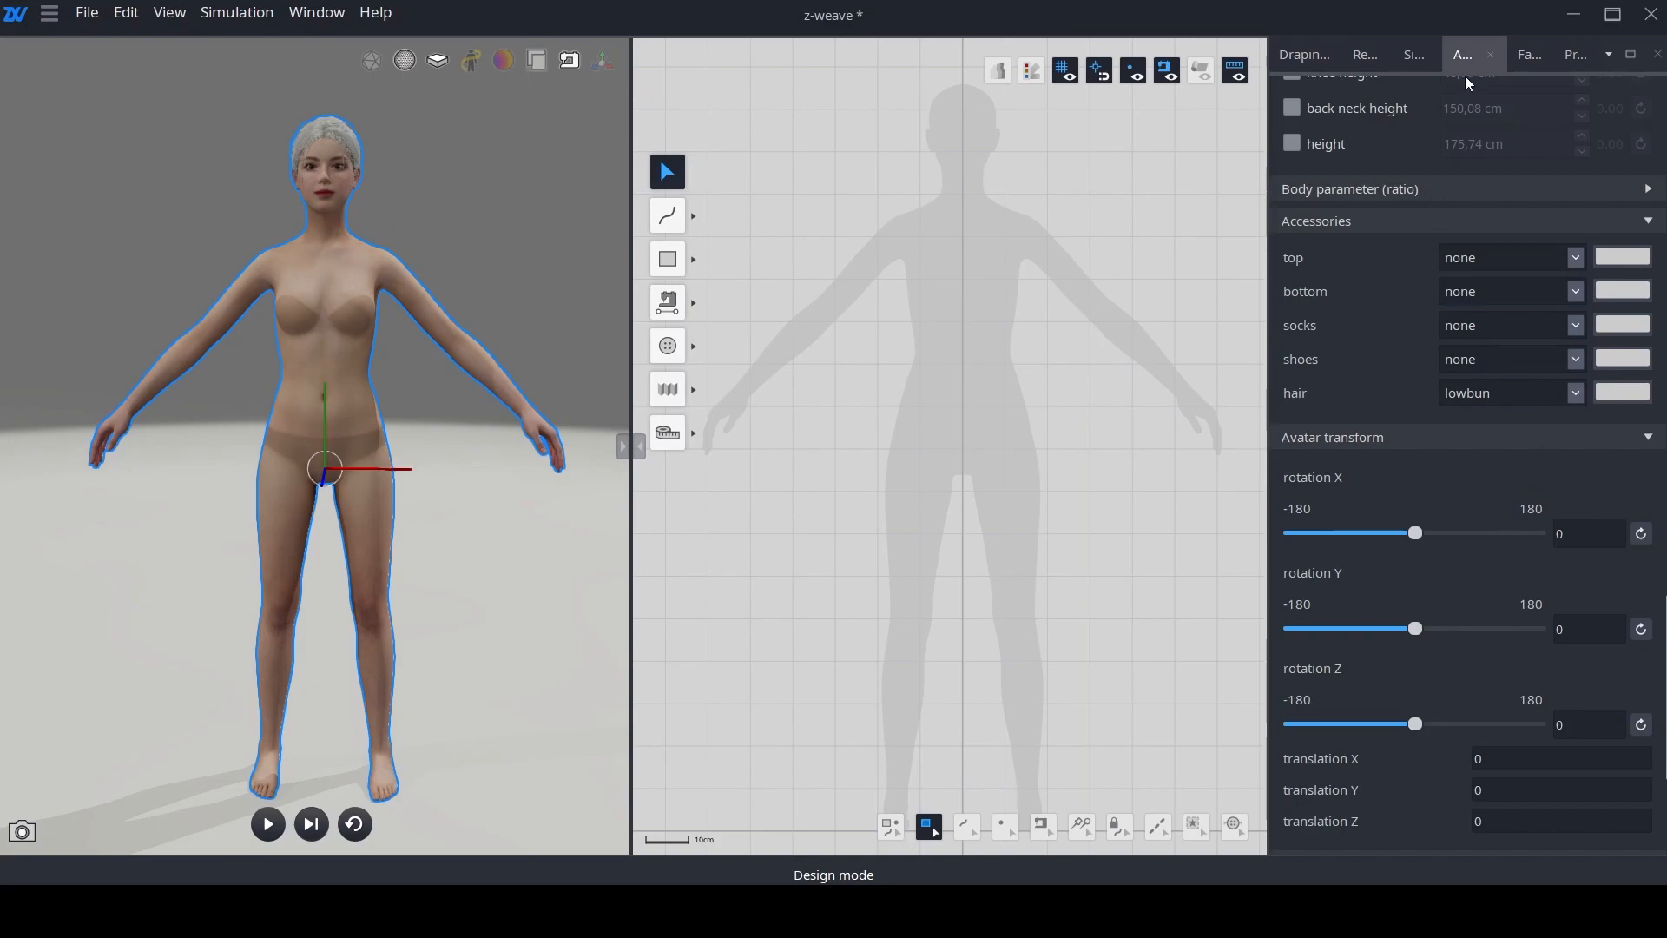
pyautogui.moveTo(1481, 490)
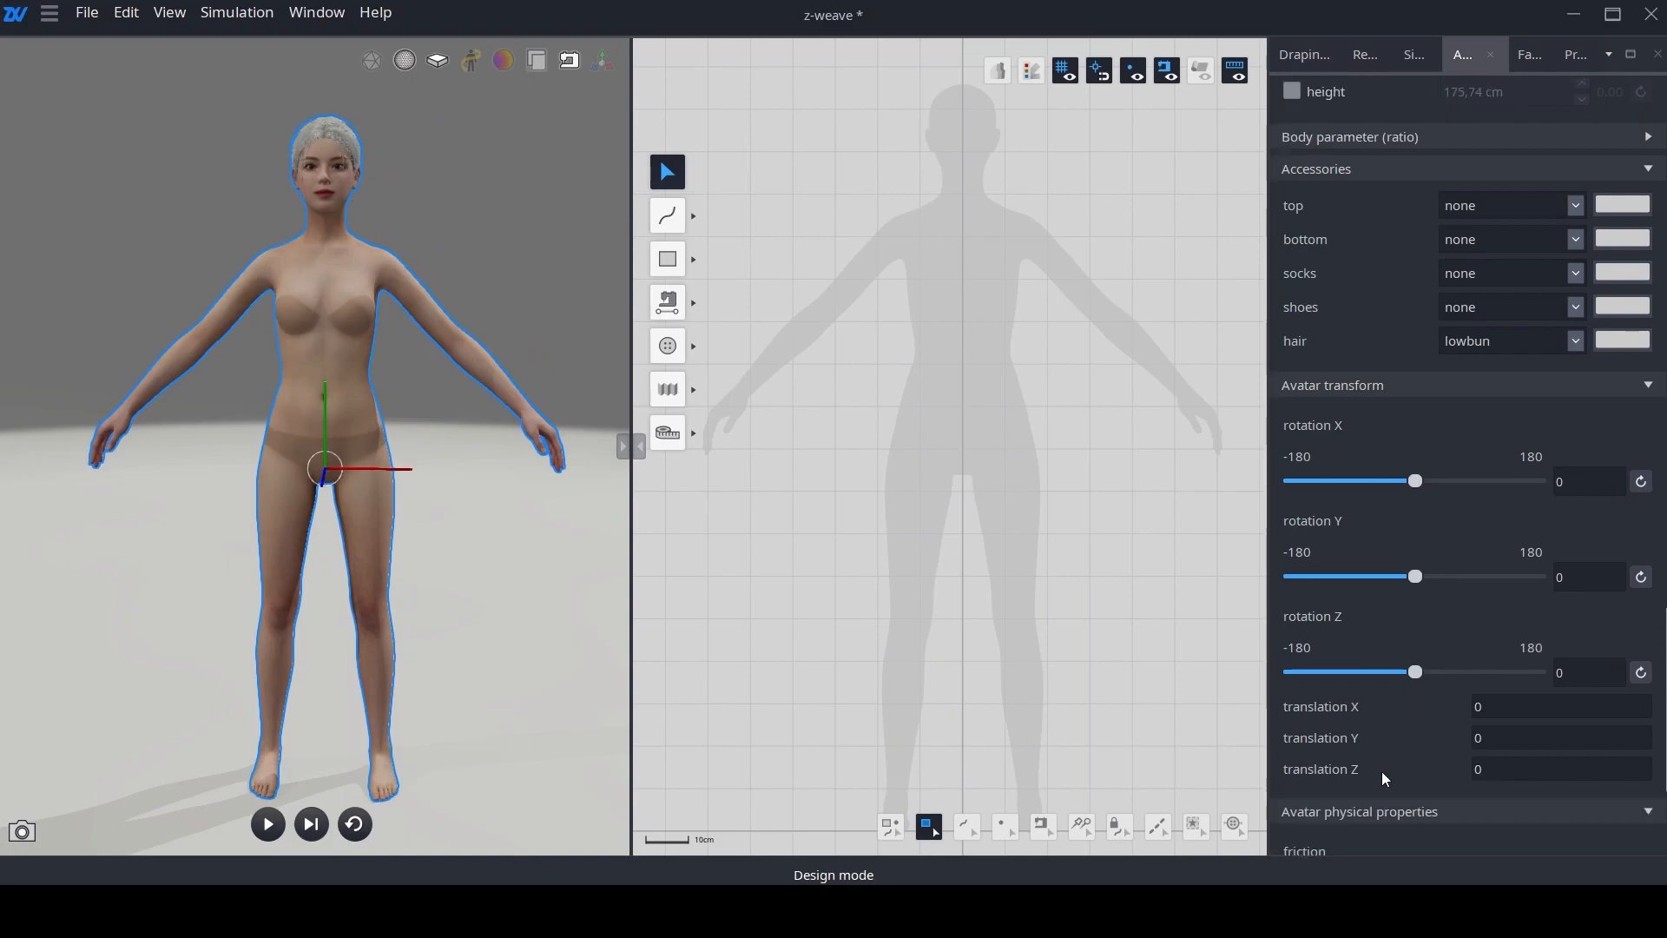
pyautogui.moveTo(1443, 690)
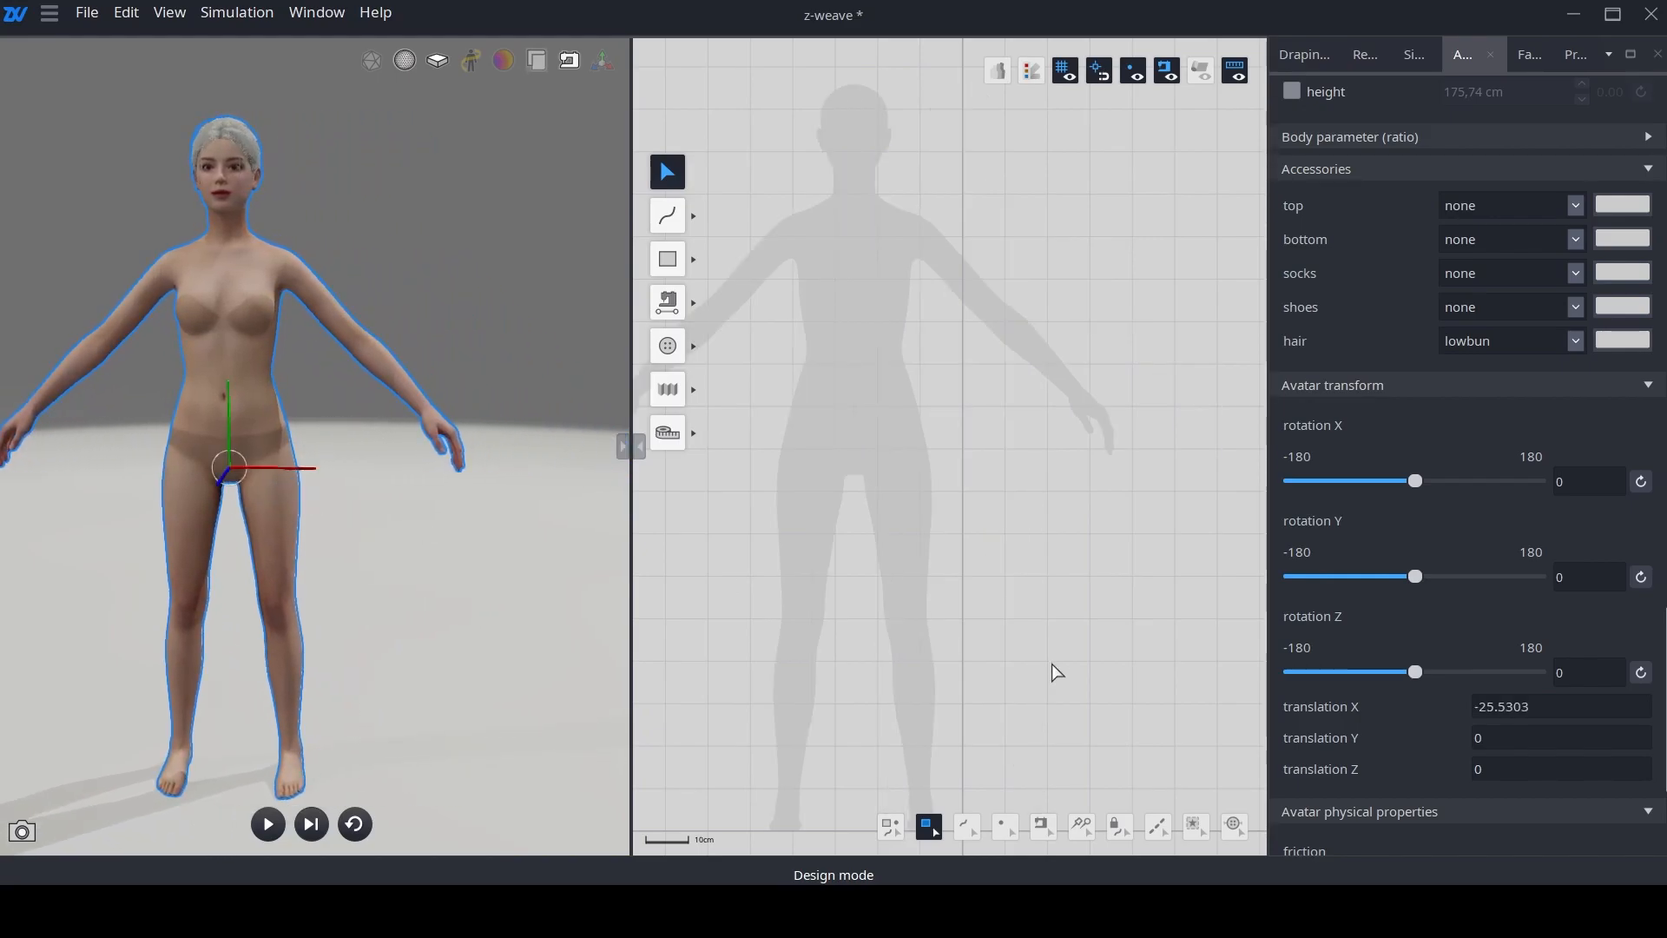
pyautogui.click(1367, 93)
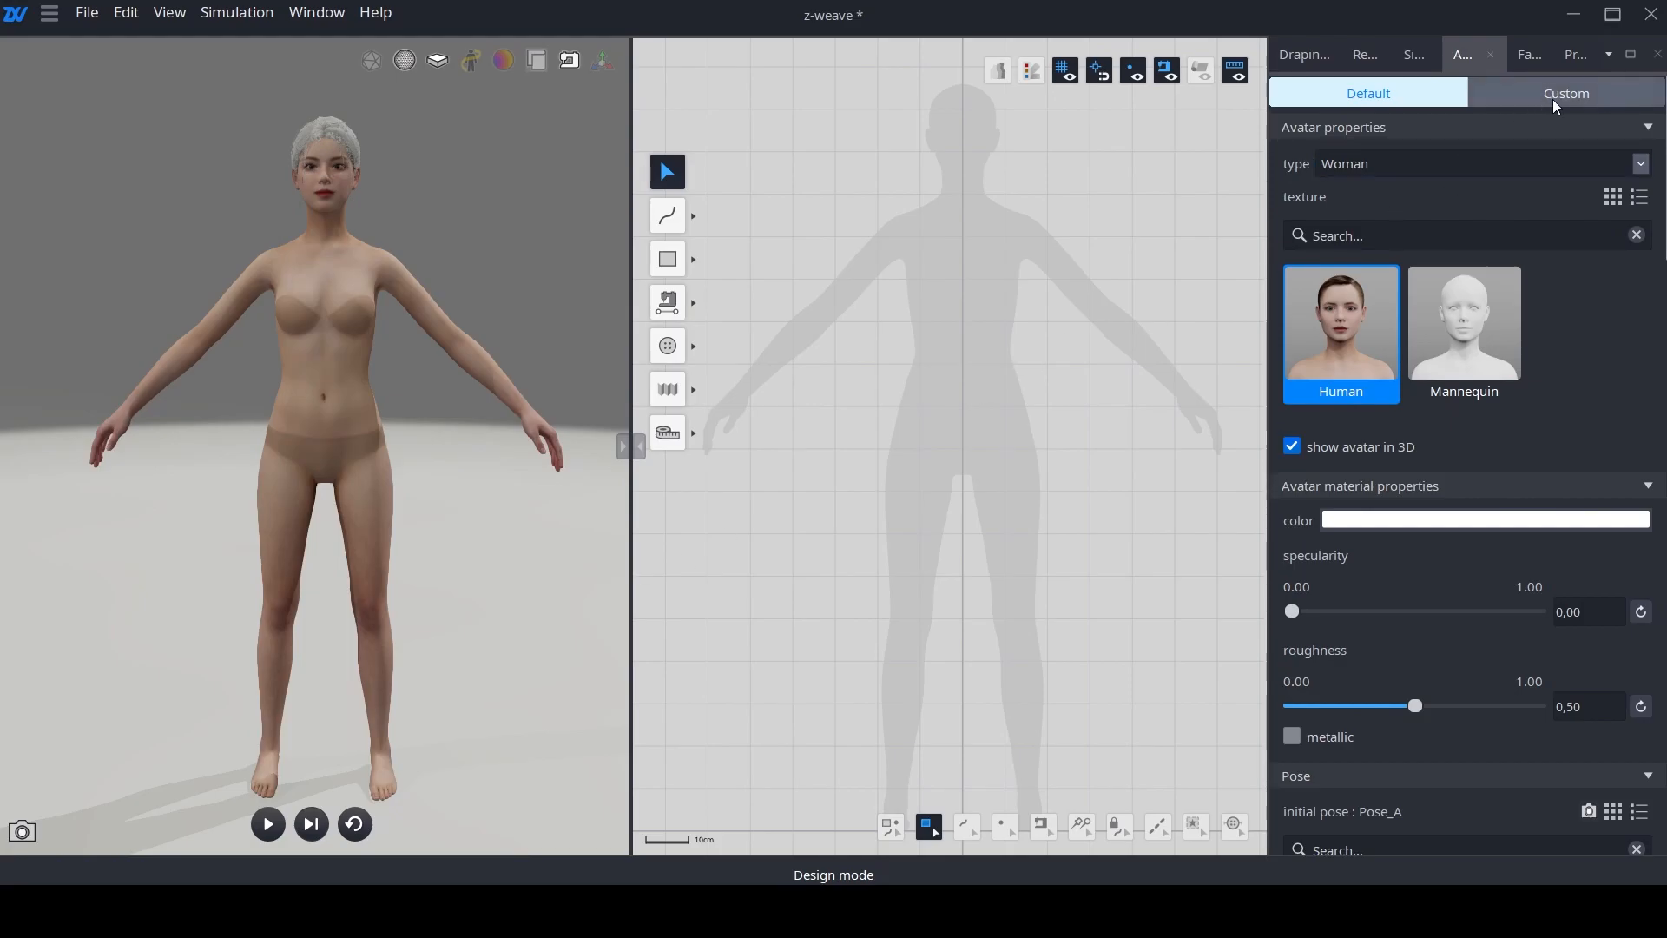
# Step: Show the Custom avatar options, hiding the default woman avatar
pyautogui.click(1564, 94)
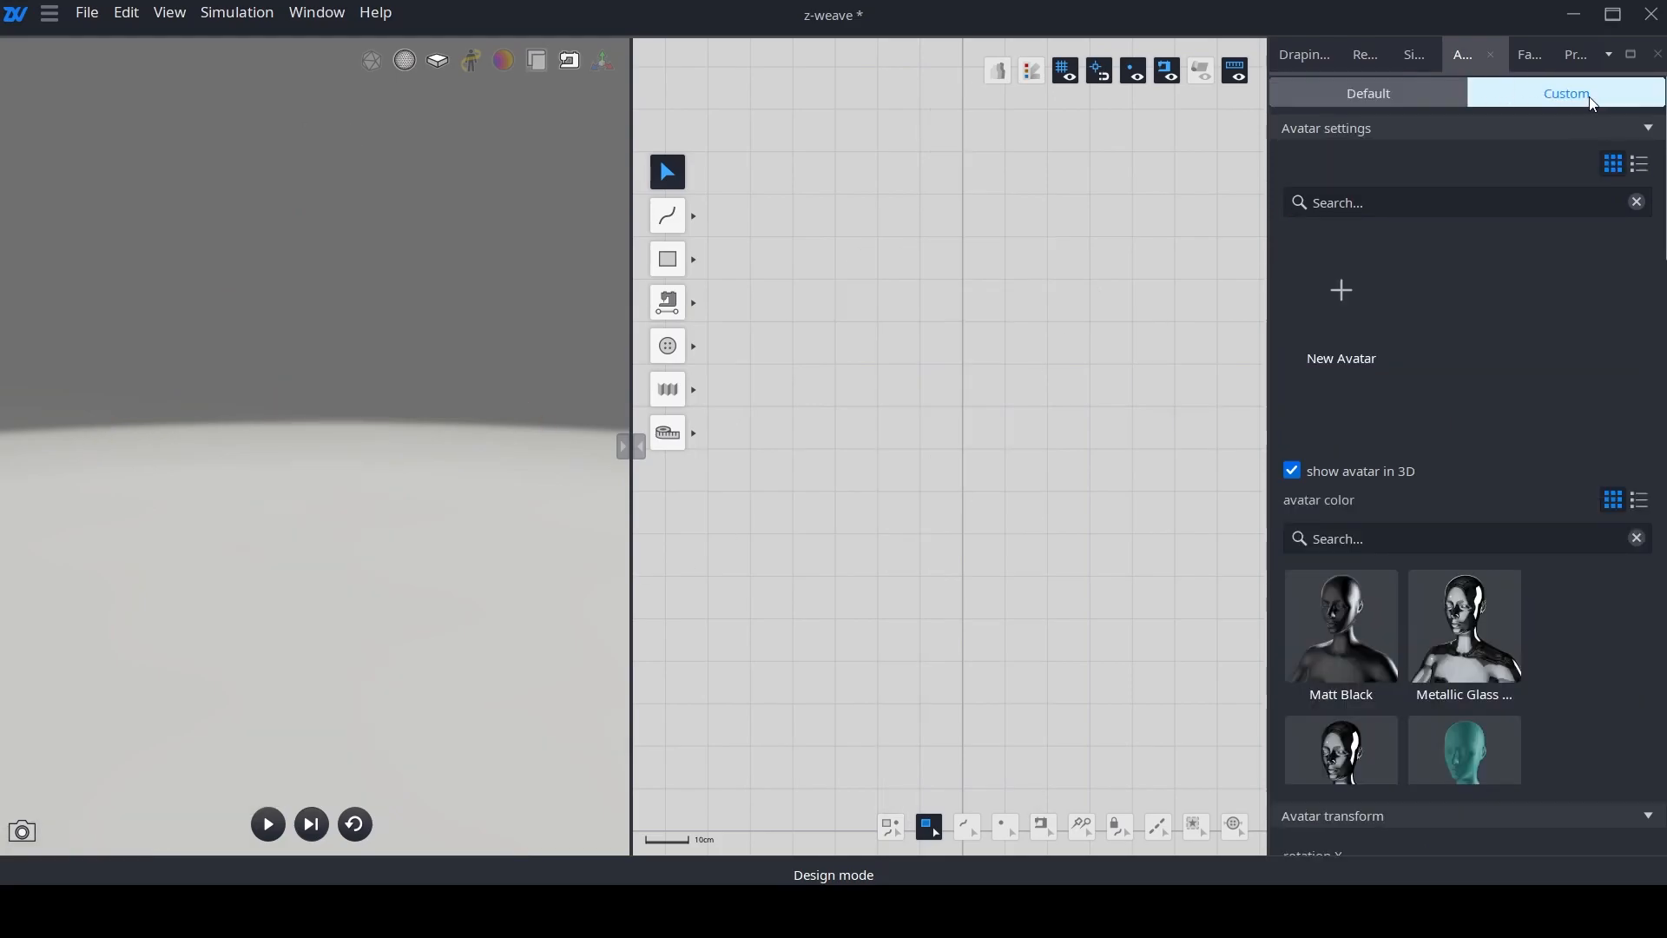
pyautogui.moveTo(1478, 182)
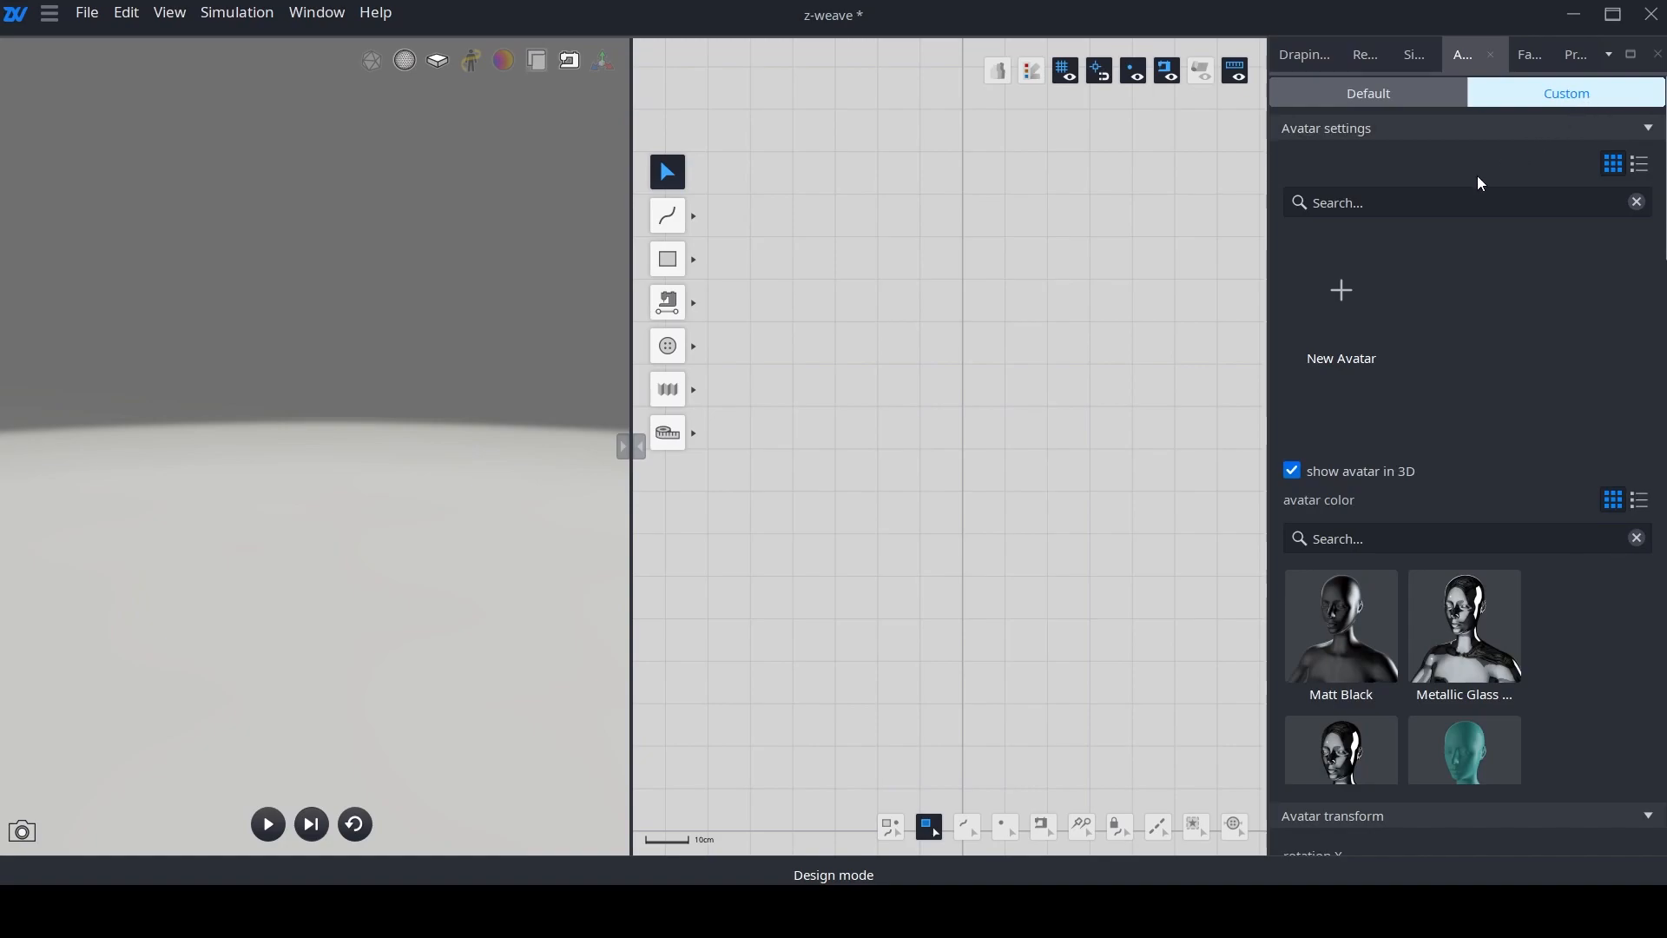
pyautogui.moveTo(1446, 408)
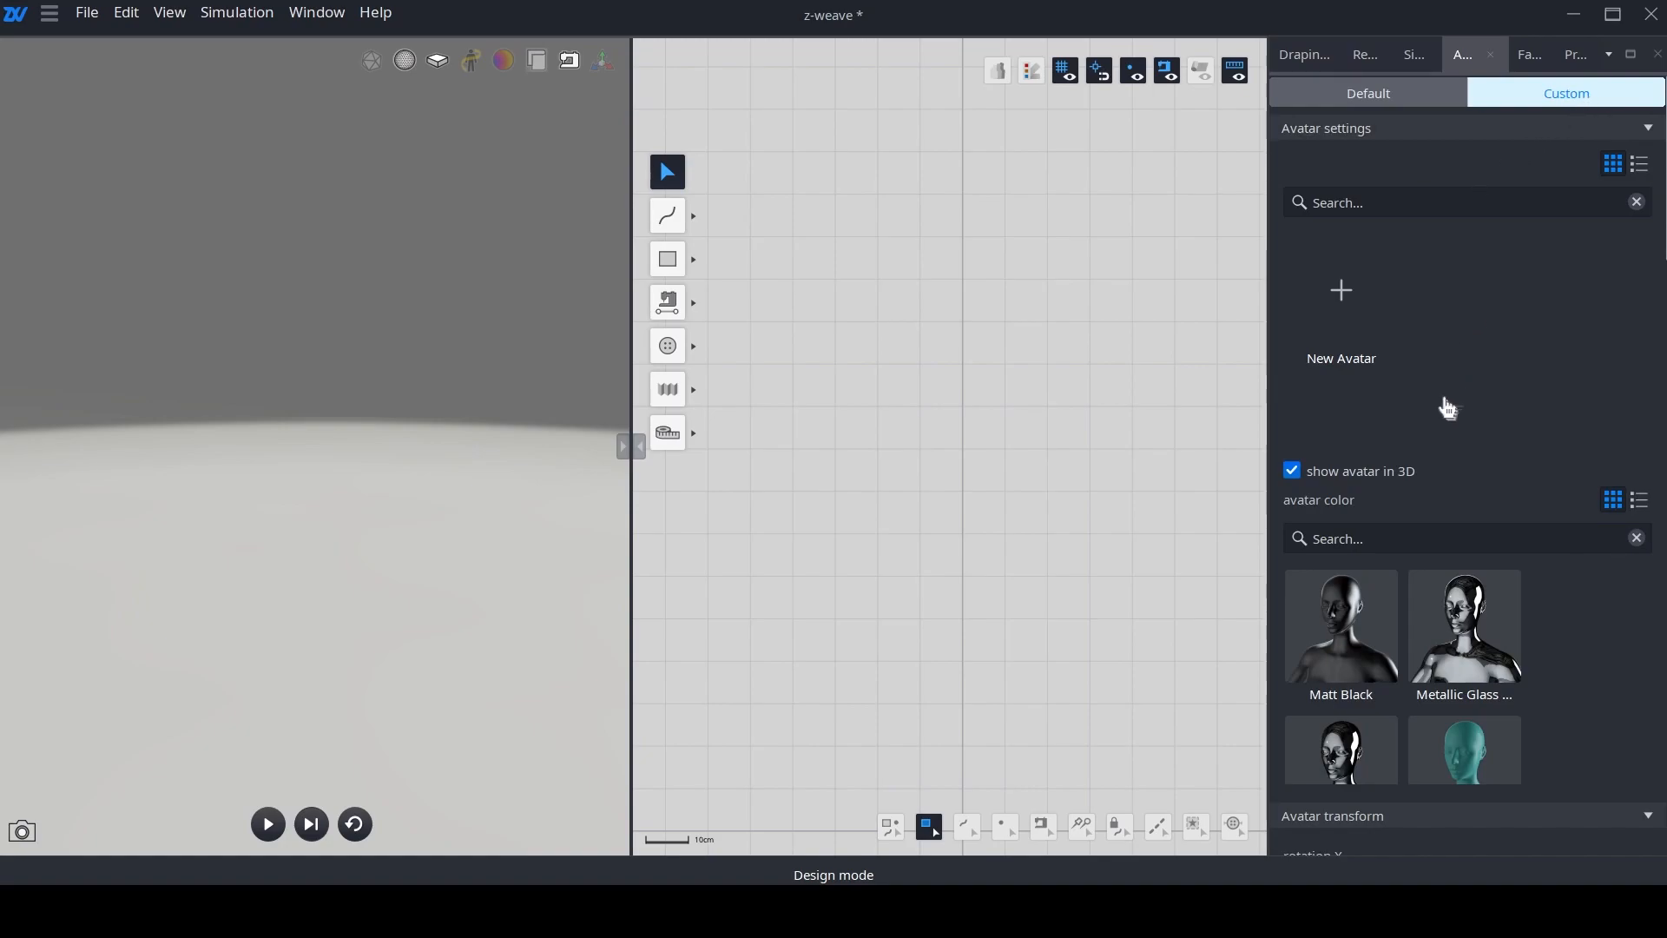
pyautogui.moveTo(1421, 357)
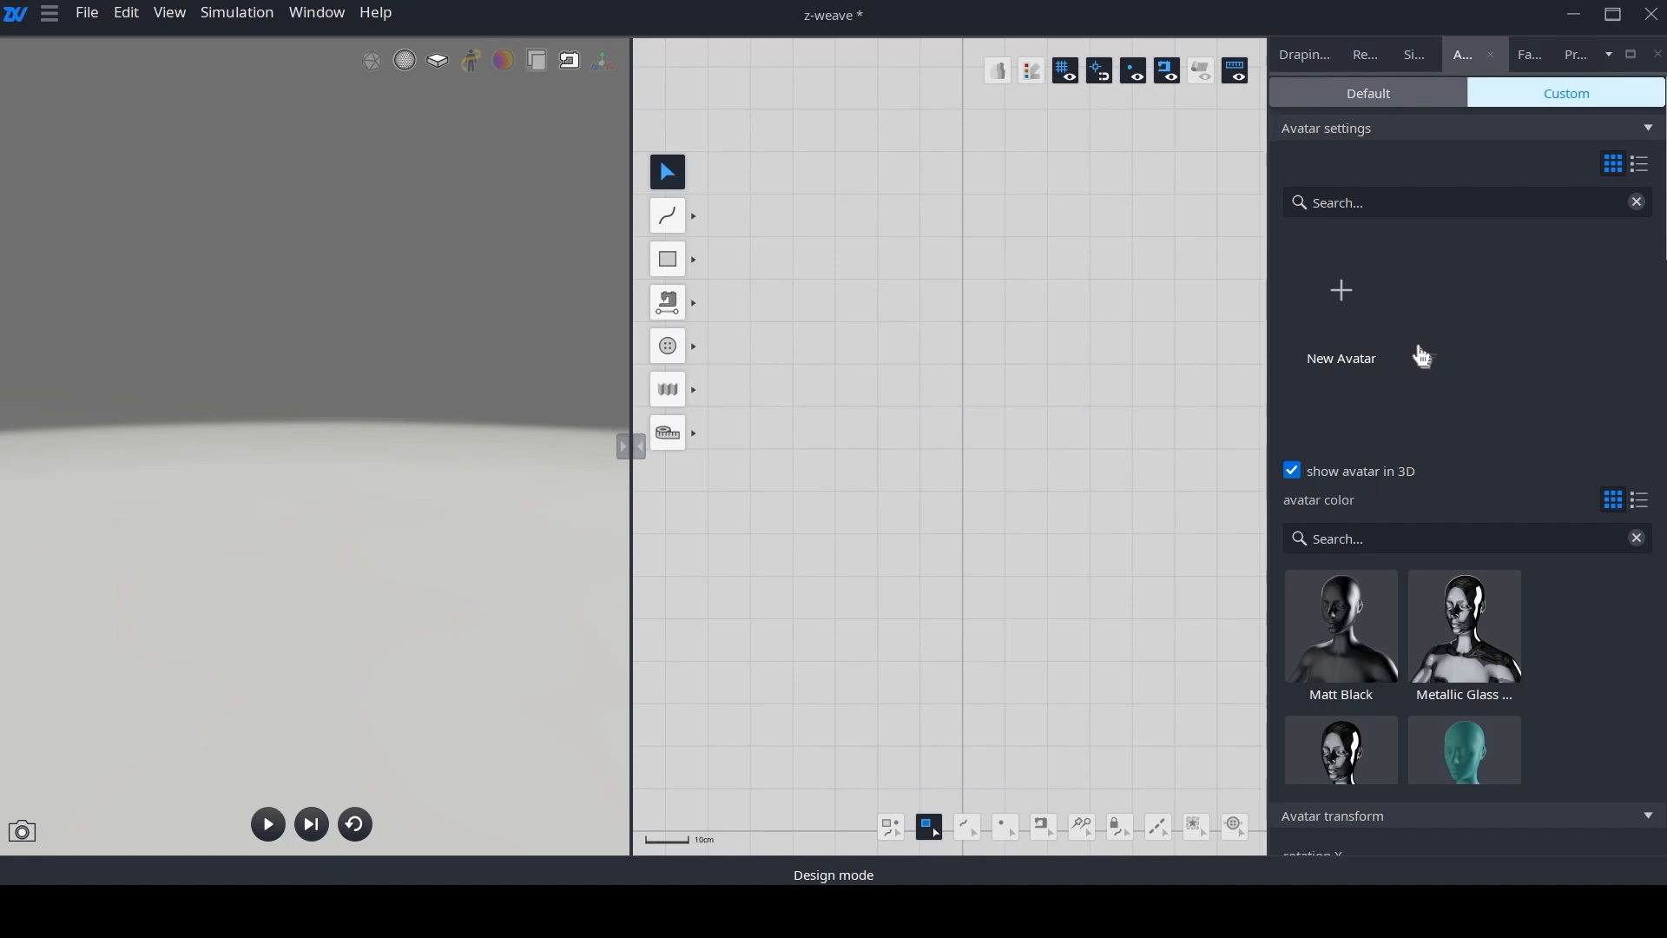
pyautogui.moveTo(1452, 425)
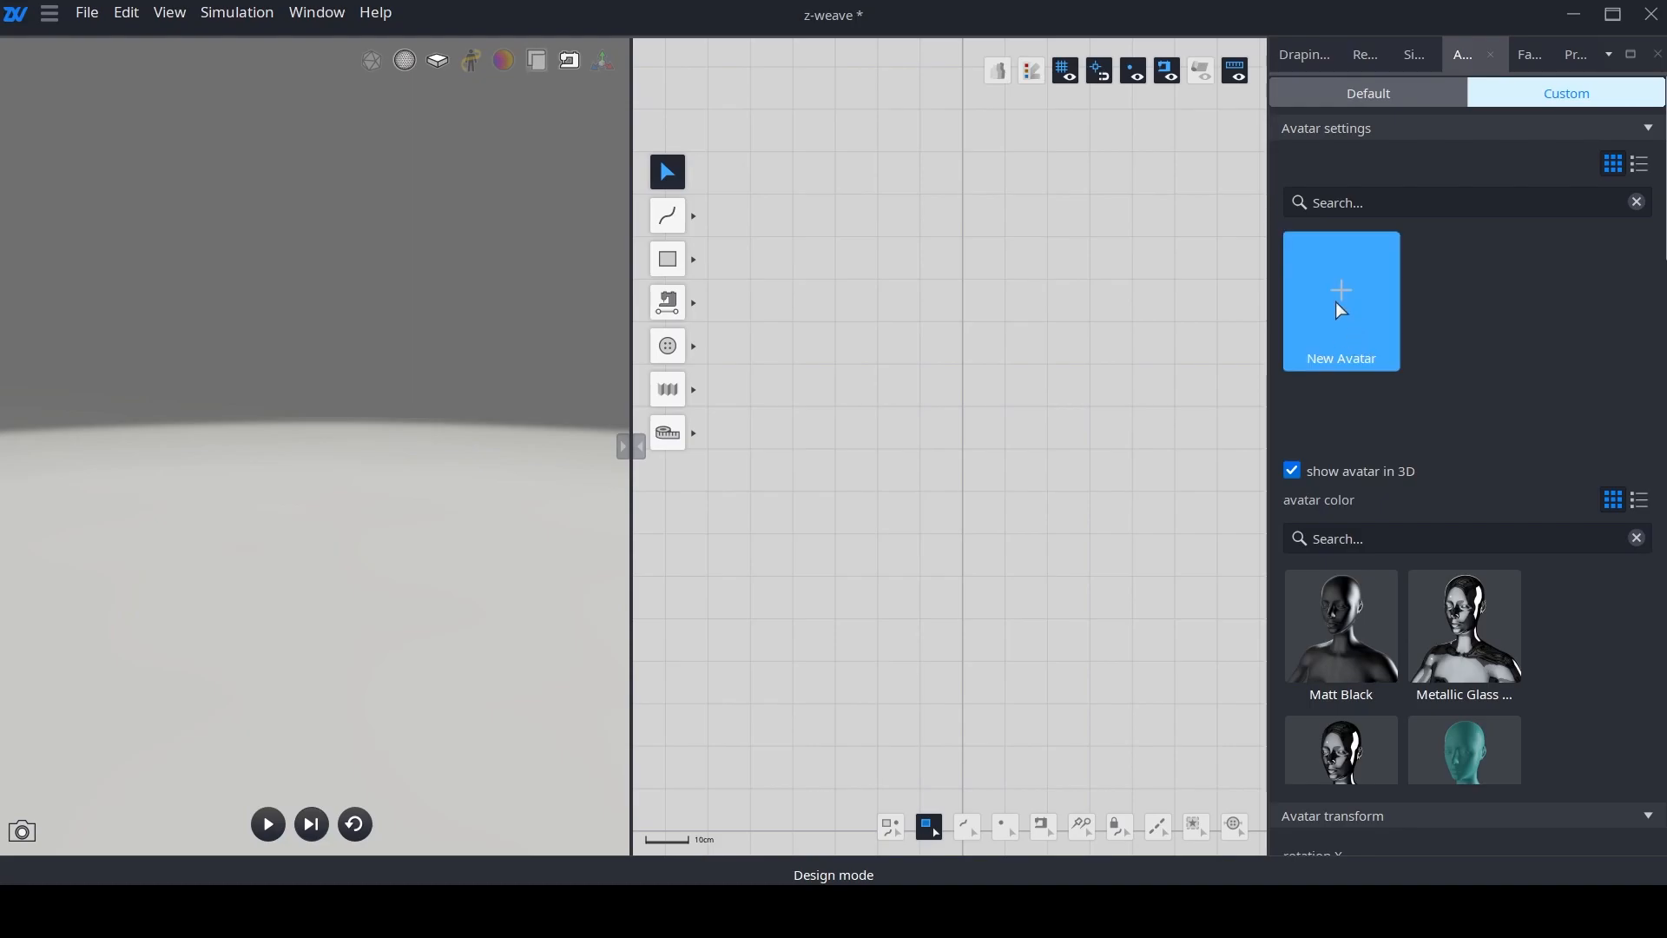
# Step: Import the 'michele' OBJ custom avatar and select it in the 3D view
pyautogui.click(1340, 300)
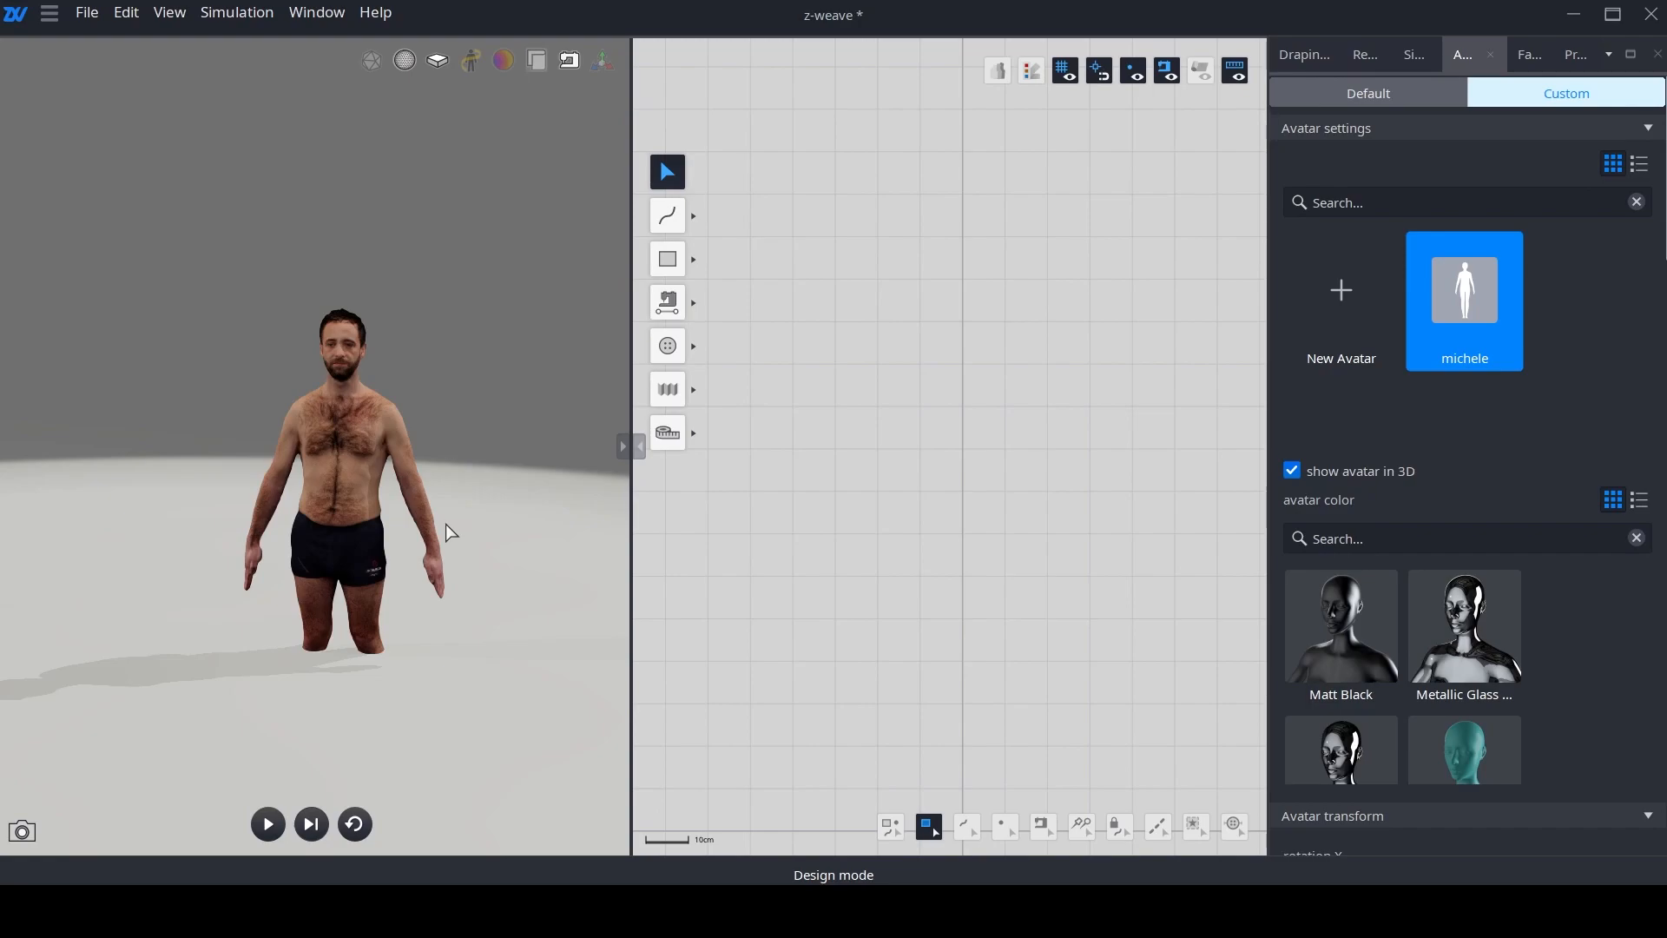
pyautogui.click(341, 479)
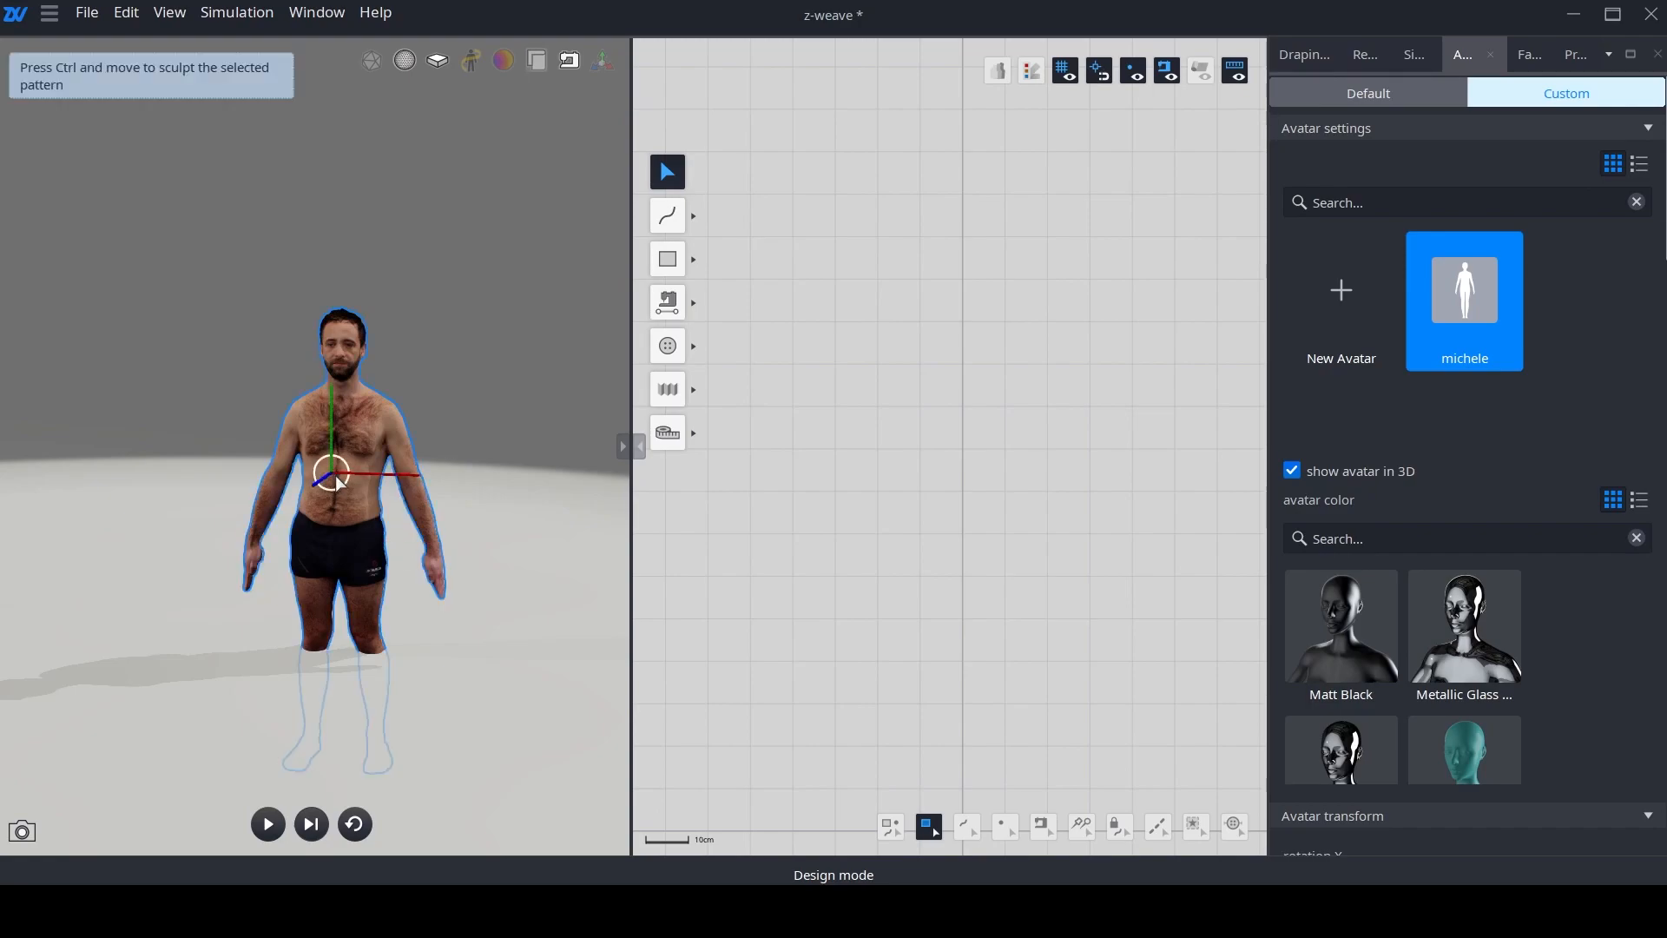